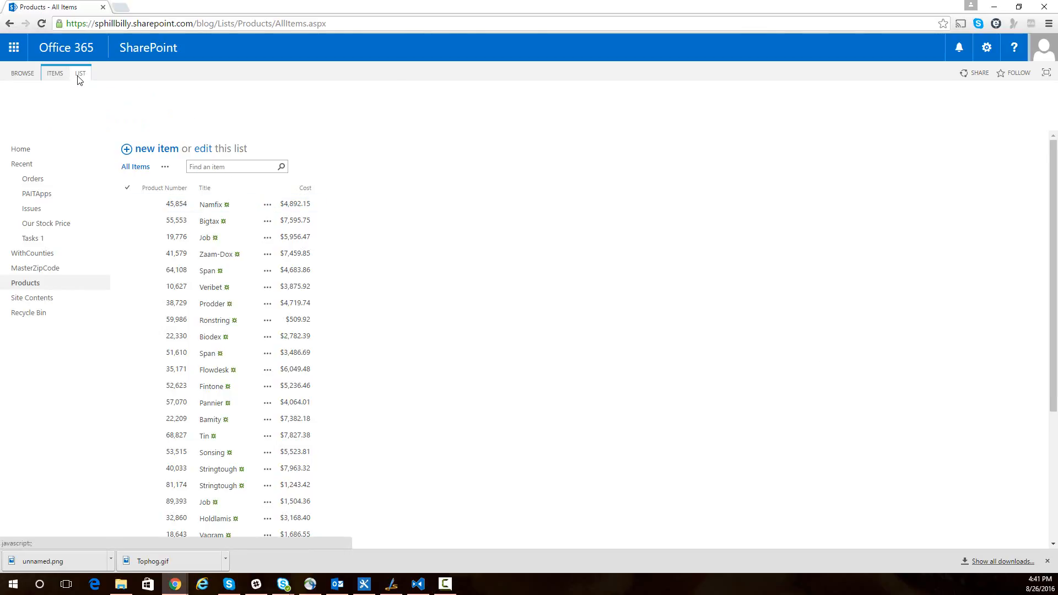
- Open the Products list settings showing 6000 items over the 5000-item threshold
click(80, 72)
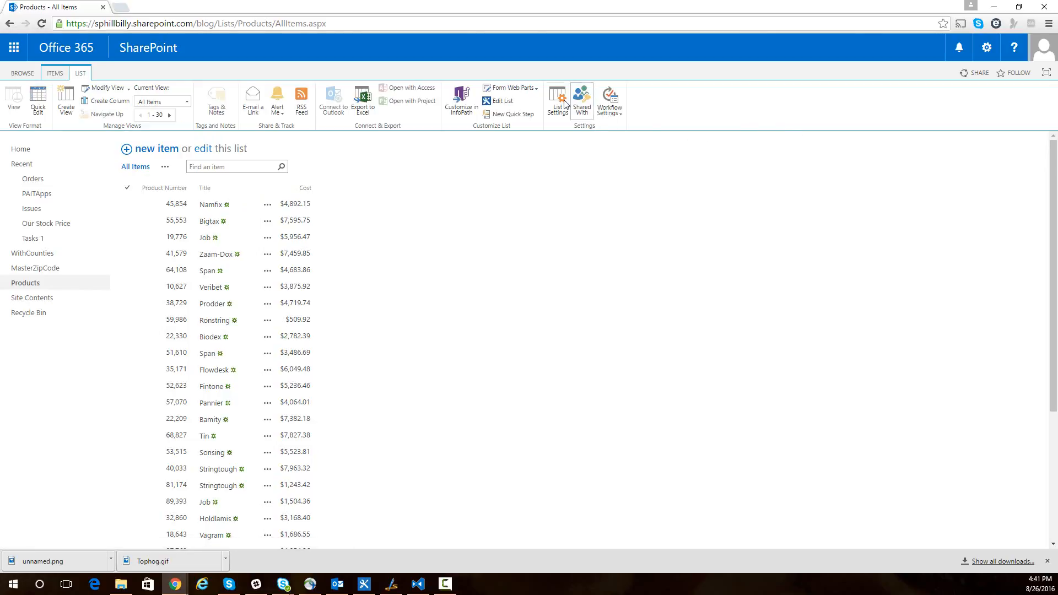
click(557, 101)
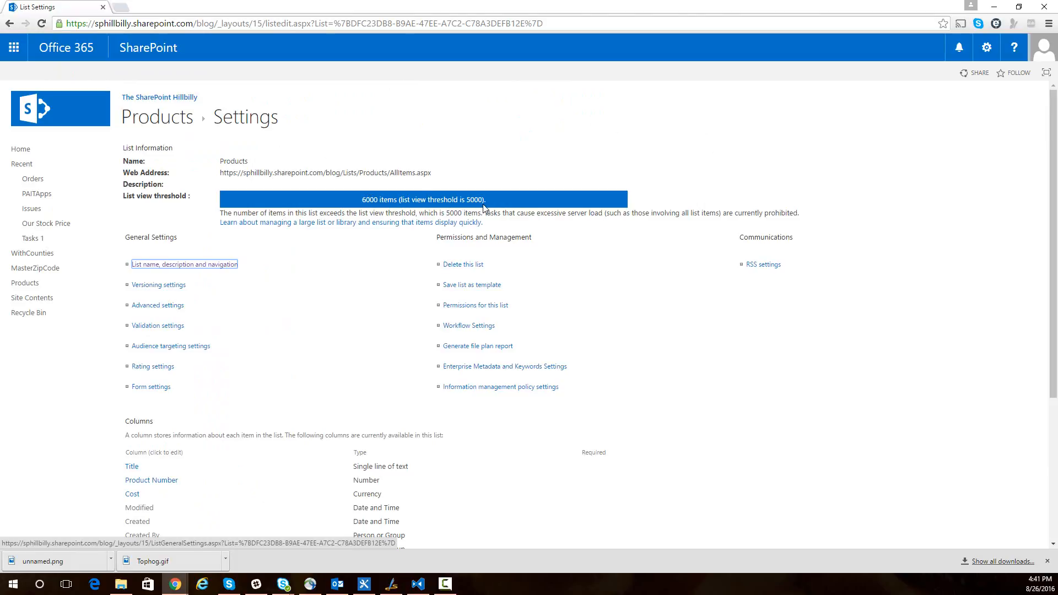
mouse_move(32, 179)
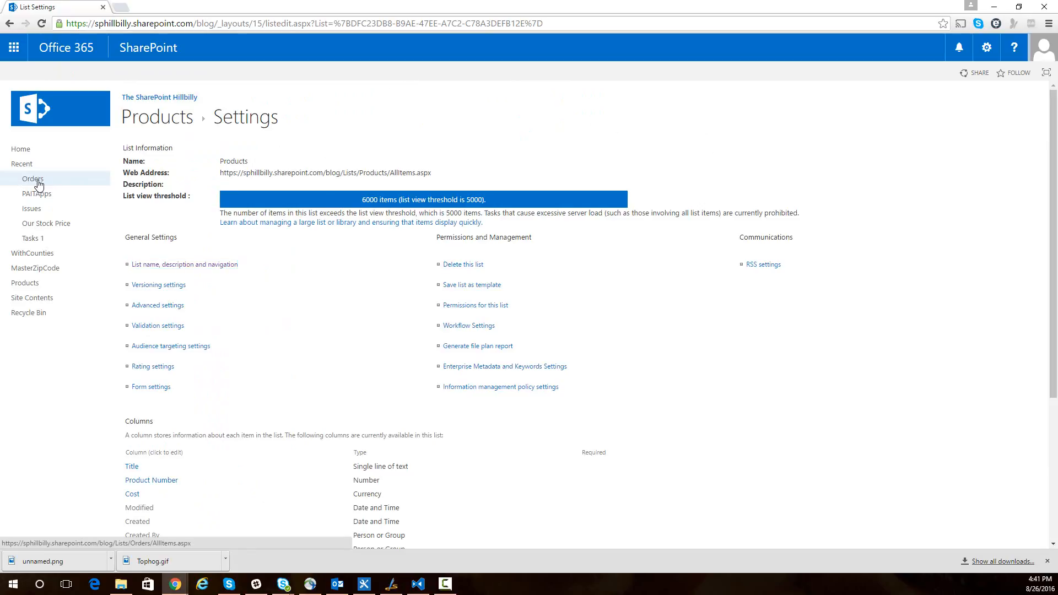
- Open the Orders list and its list settings
click(32, 178)
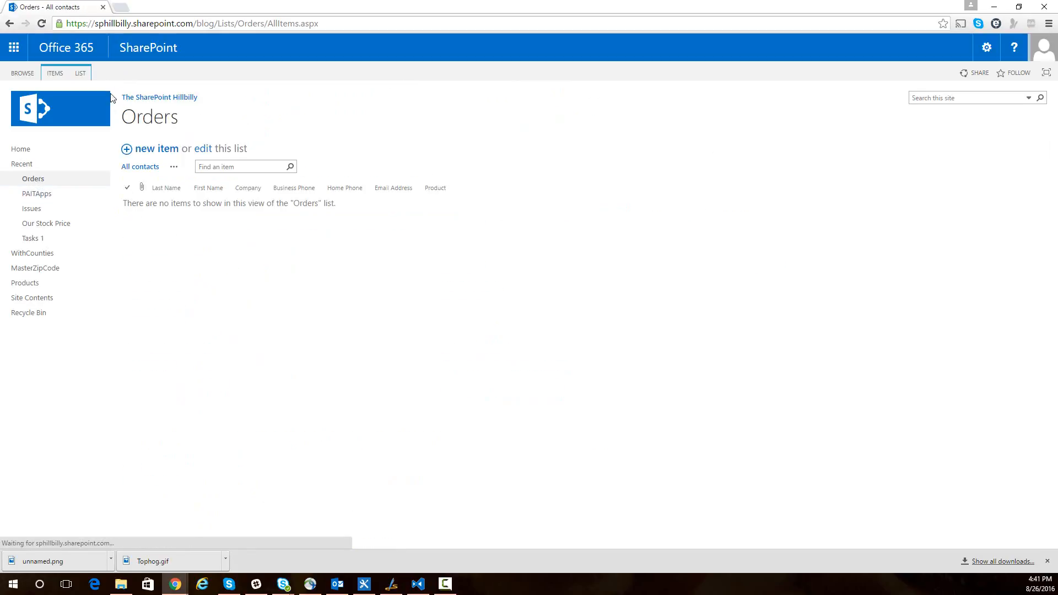
click(79, 73)
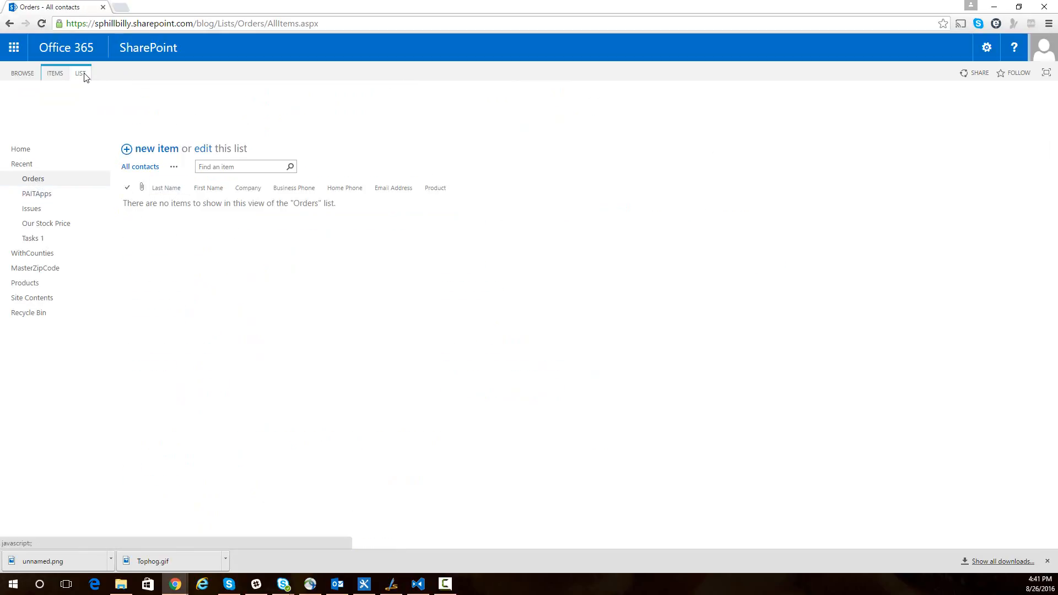
click(80, 73)
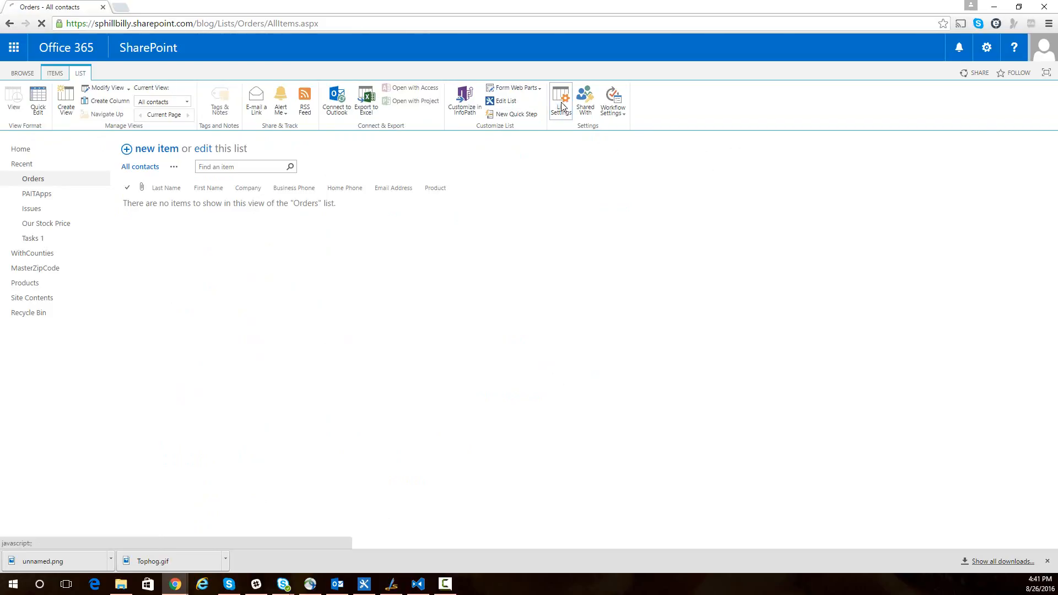
click(560, 101)
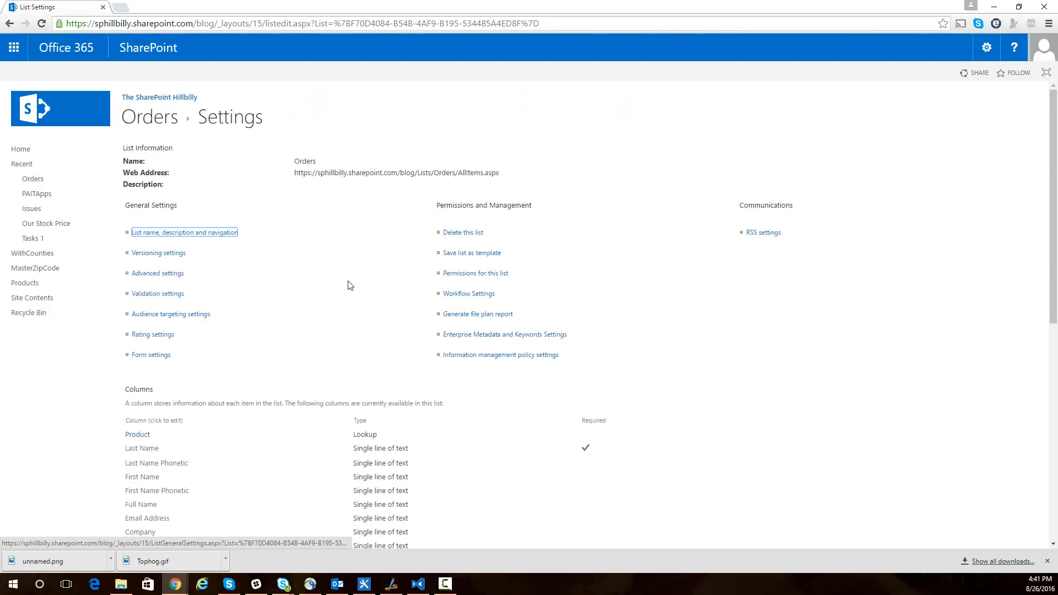
- Confirm the Product column is a lookup sourced from Products, then return to Orders
click(137, 434)
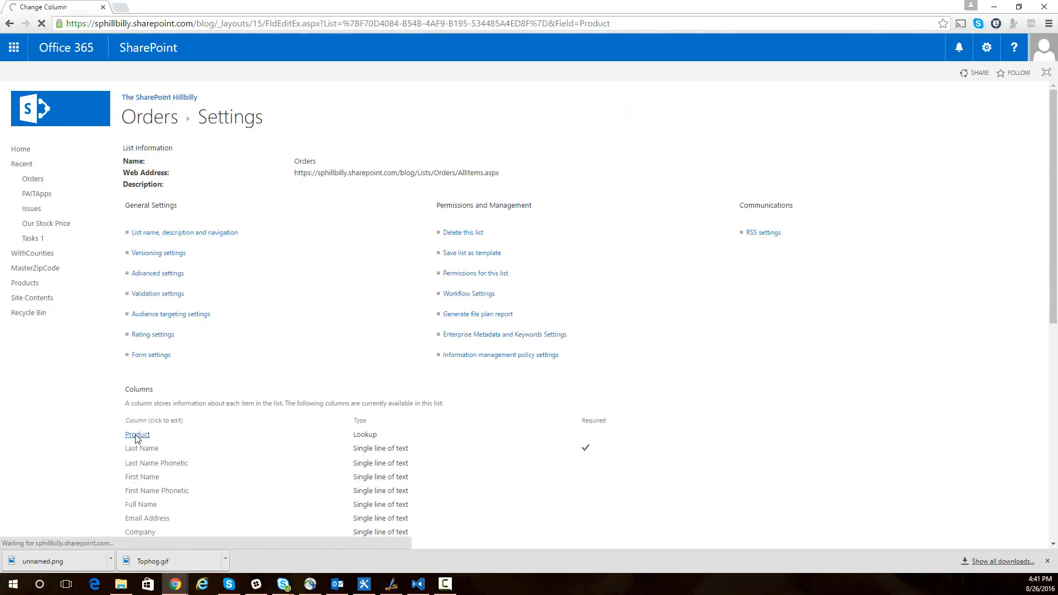
click(136, 435)
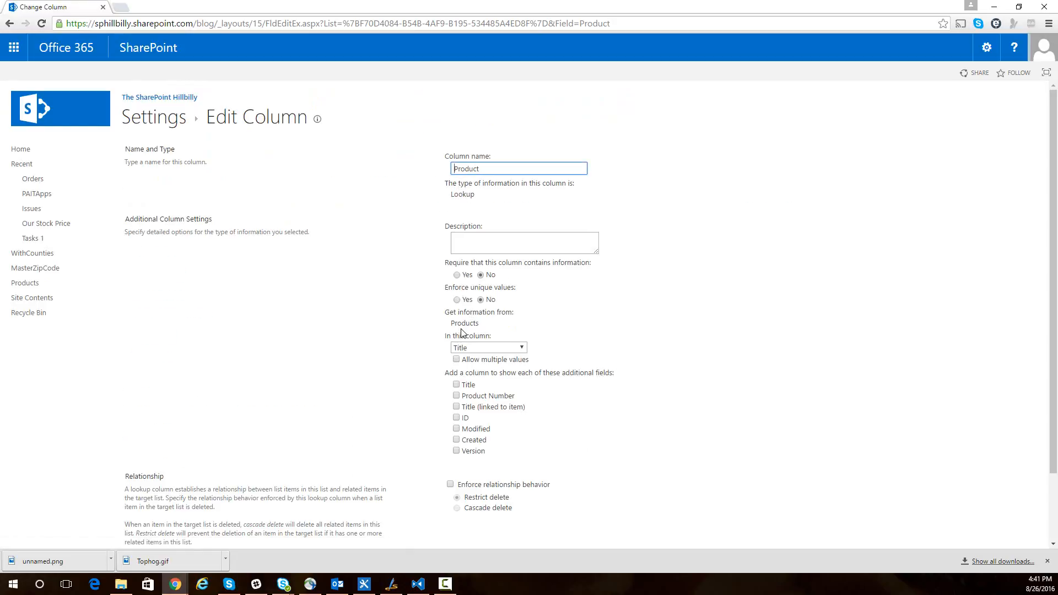
double_click(464, 323)
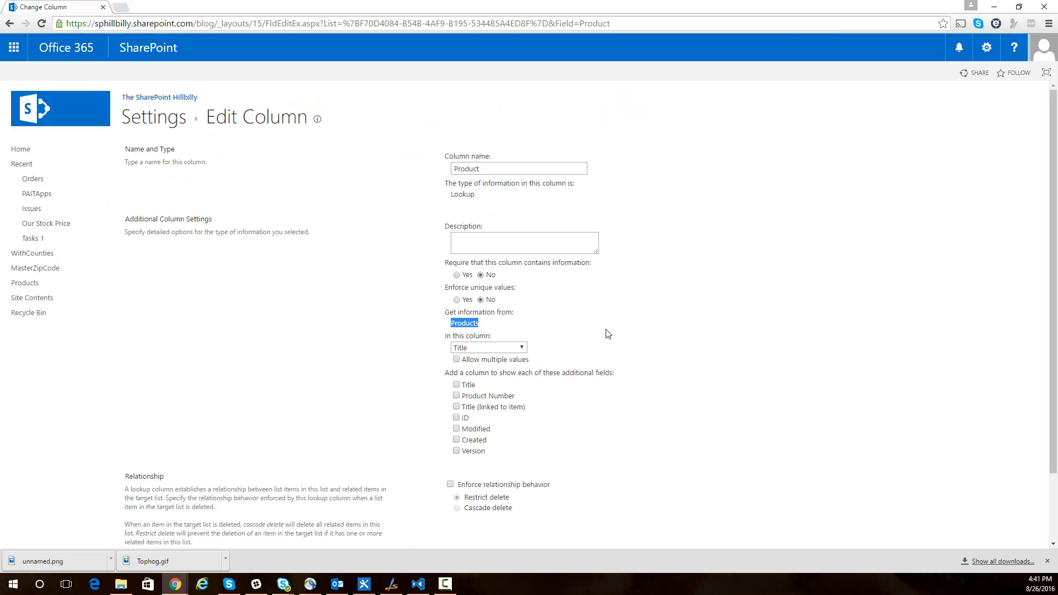
mouse_move(582, 354)
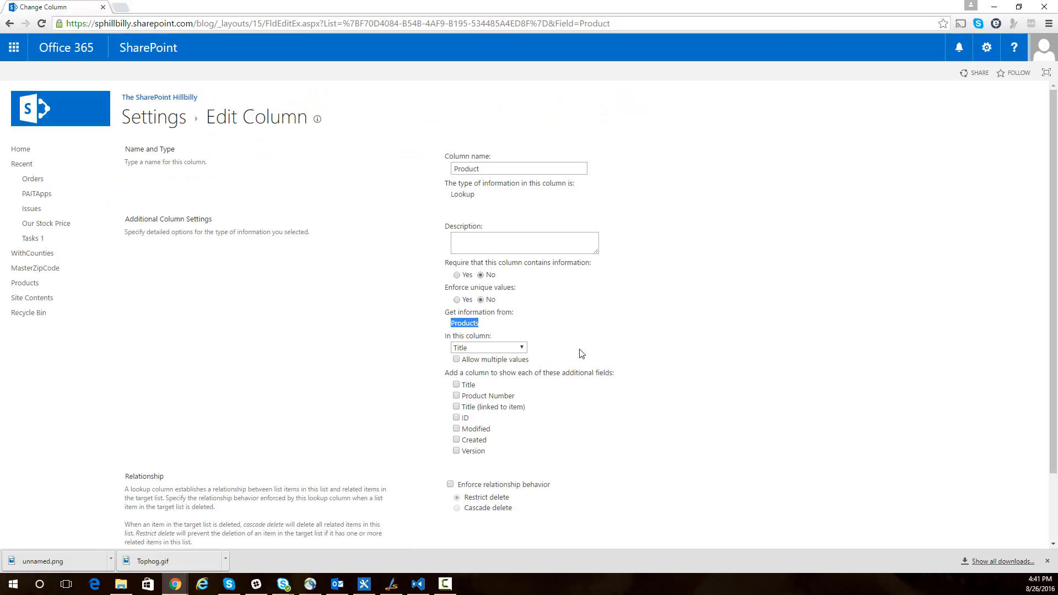
mouse_move(117, 242)
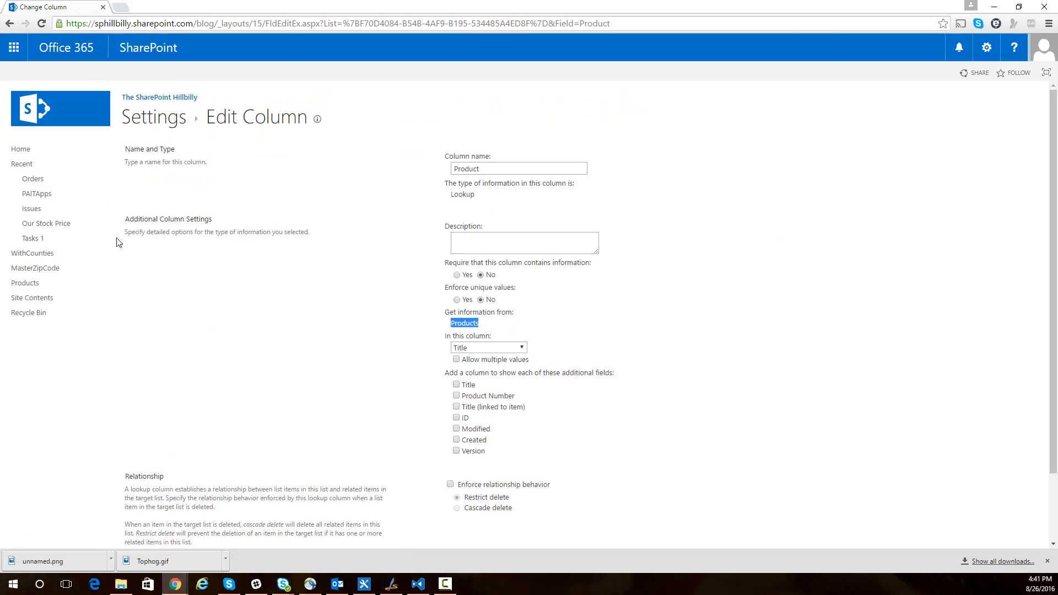
click(32, 179)
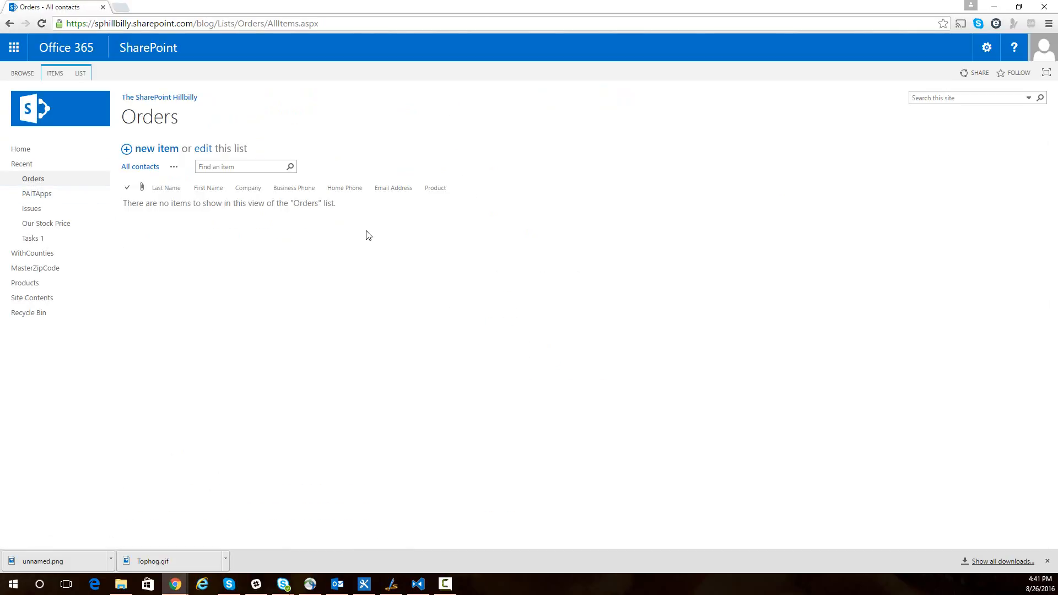
- Start a new order, see the Product lookup blocked by the threshold, then open the Namfix product
click(156, 149)
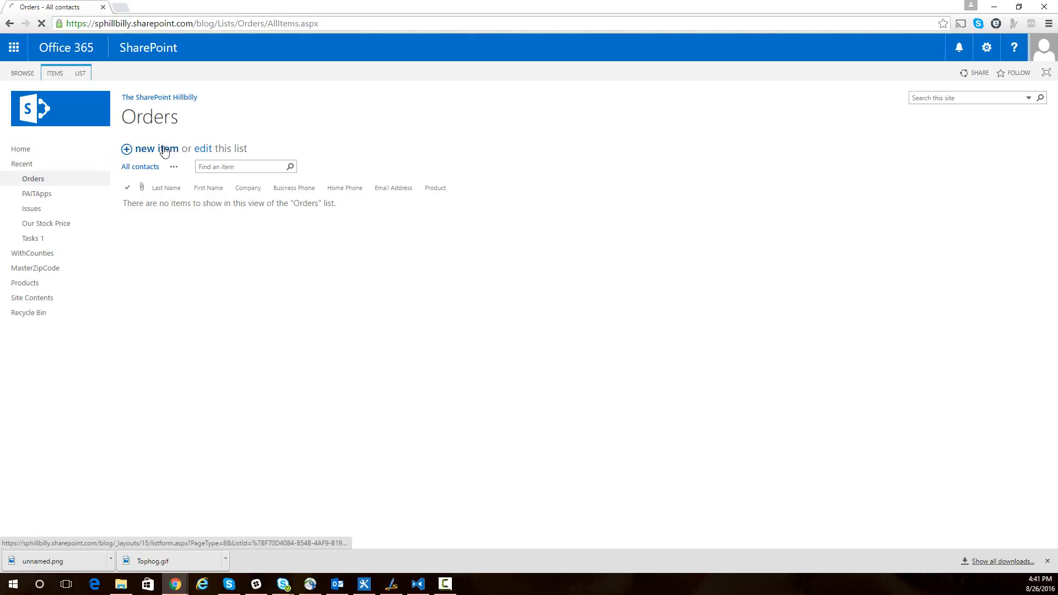
click(155, 149)
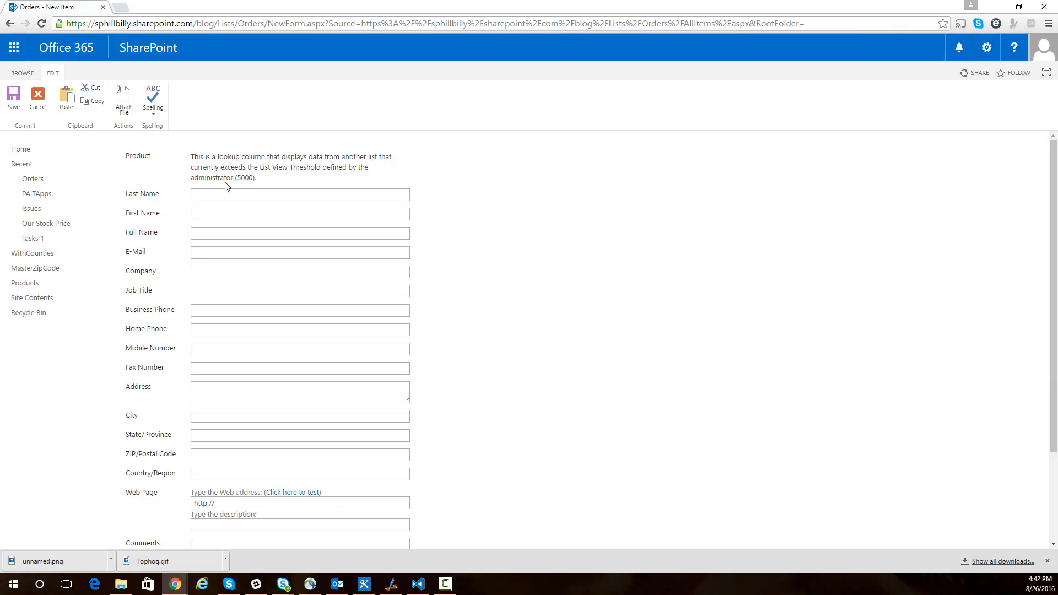
click(25, 284)
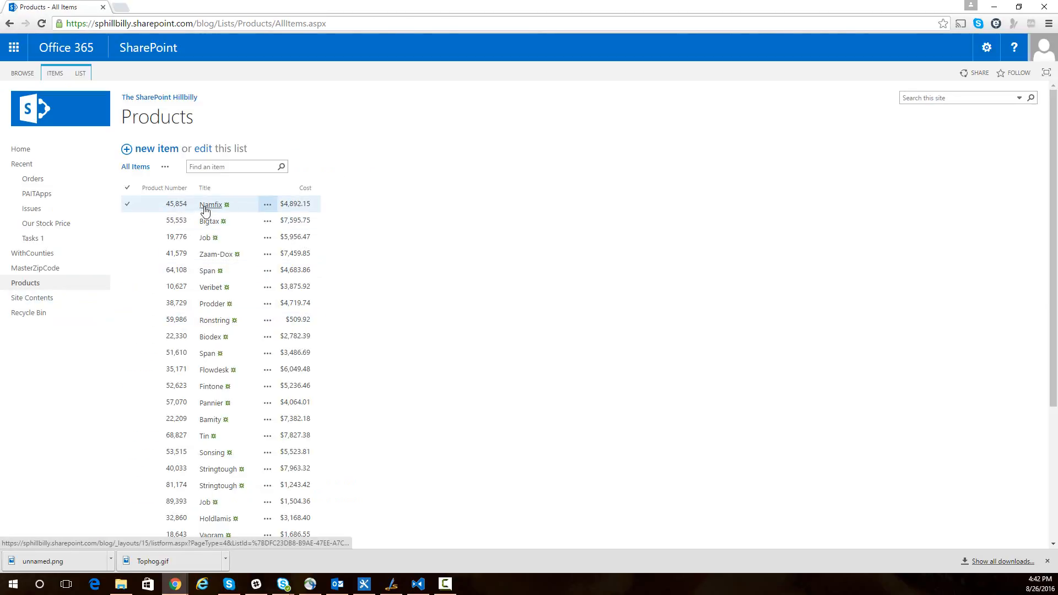
click(209, 205)
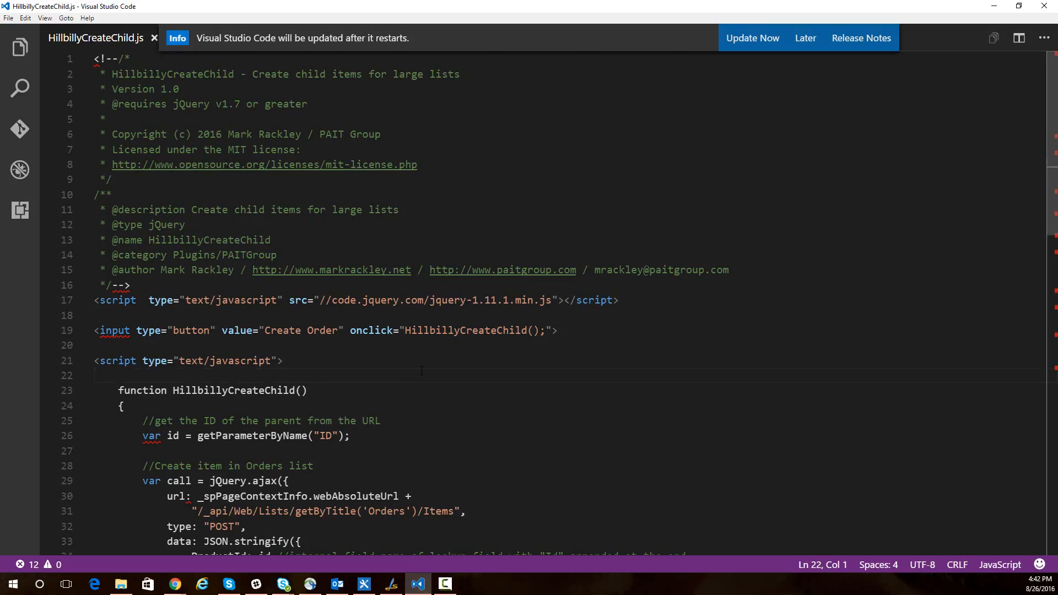
- Review the script's Create Order function name, the ProductId lookup field and its assigned id value
scroll(down, 3)
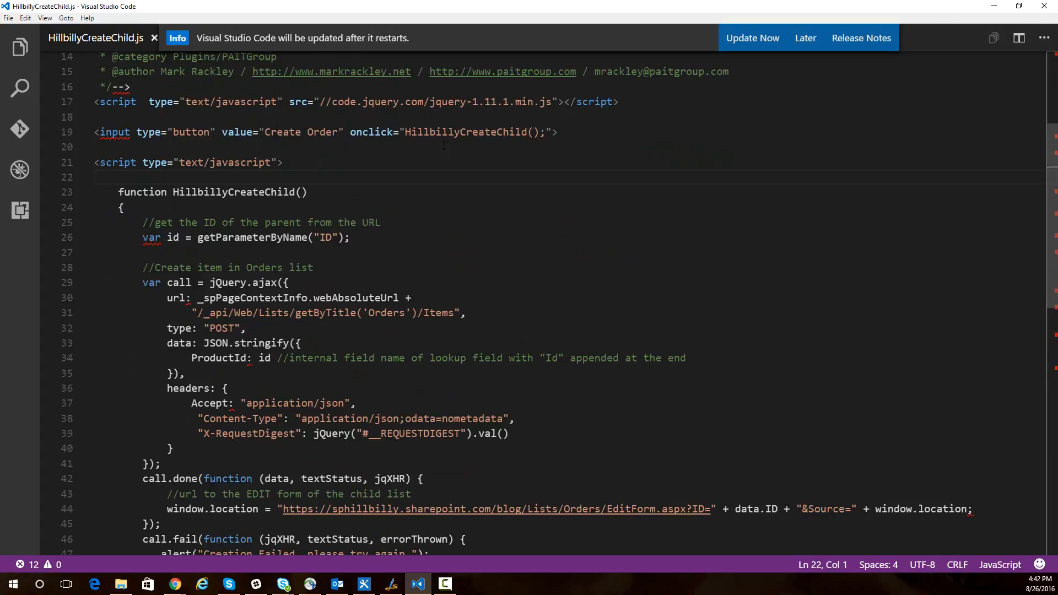
double_click(465, 133)
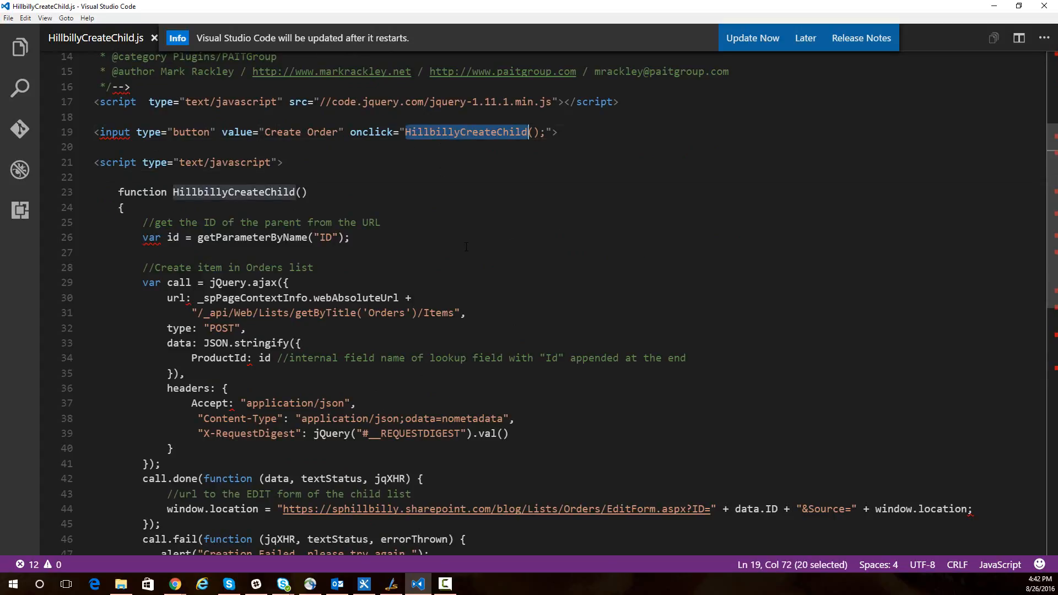
scroll(down, 3)
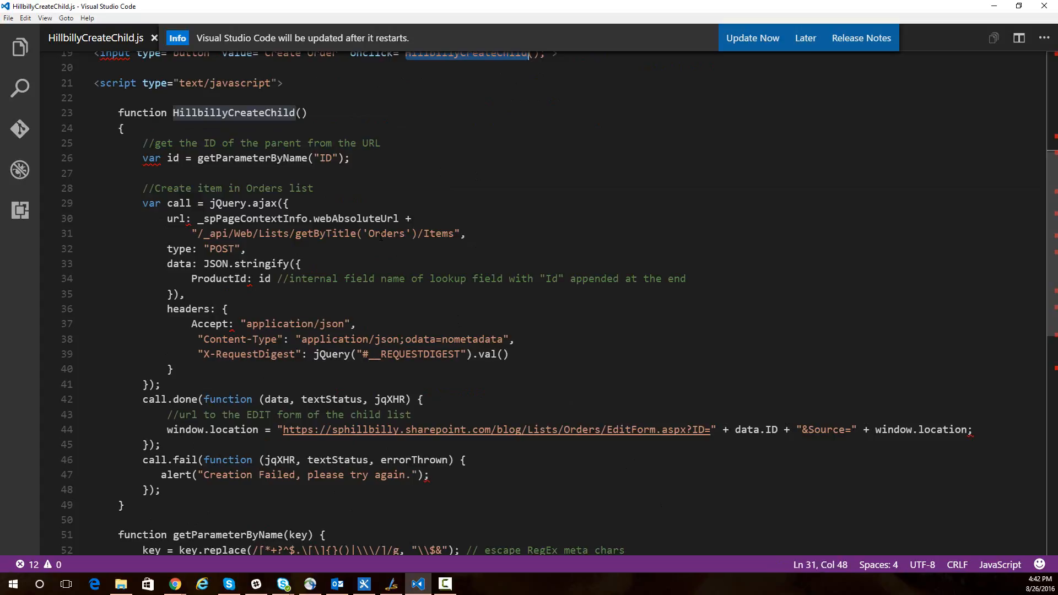
double_click(386, 234)
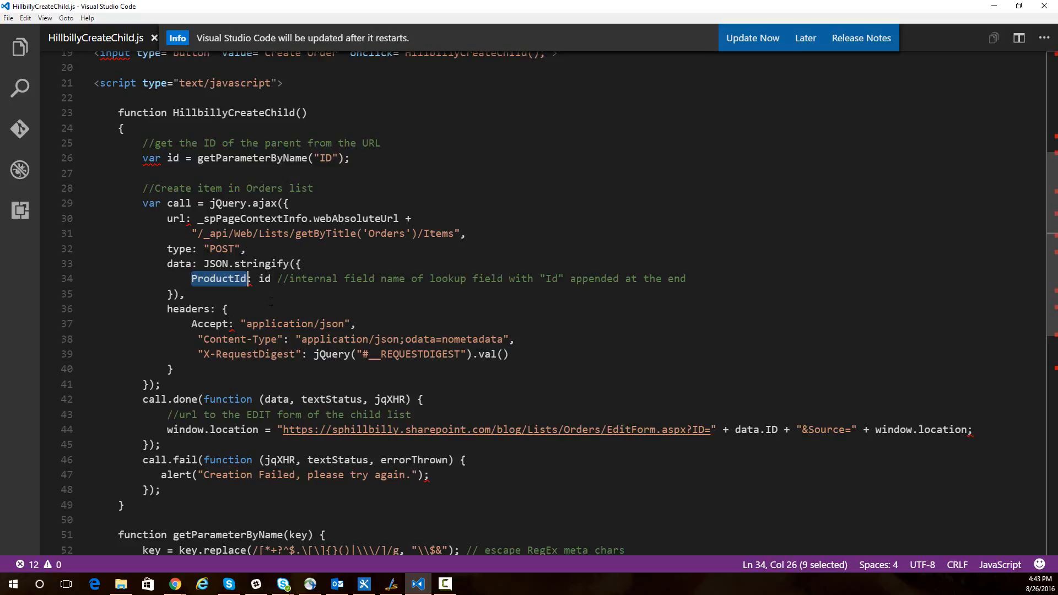
double_click(264, 279)
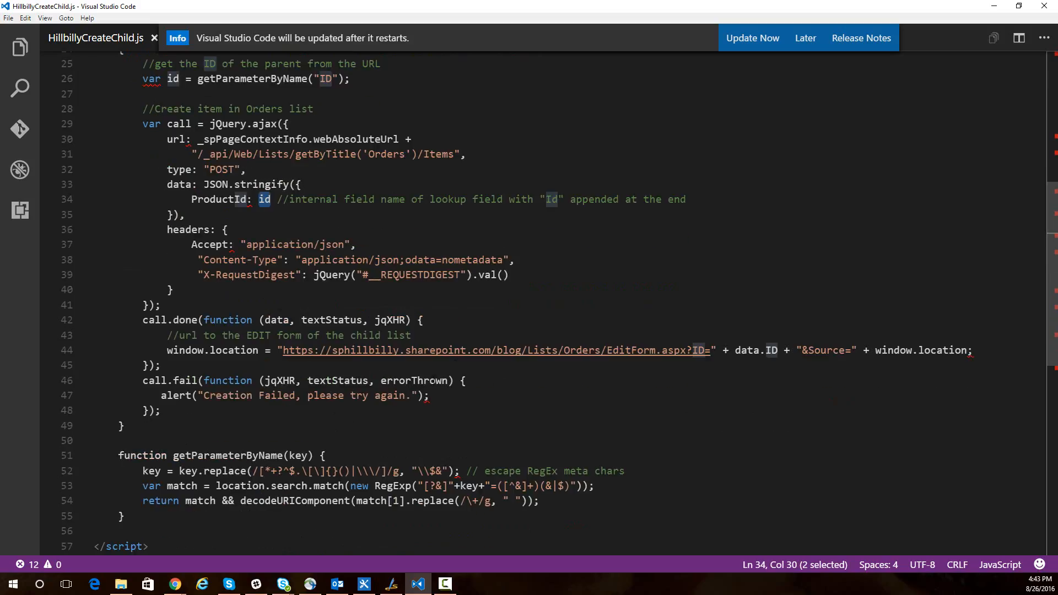
mouse_move(493, 350)
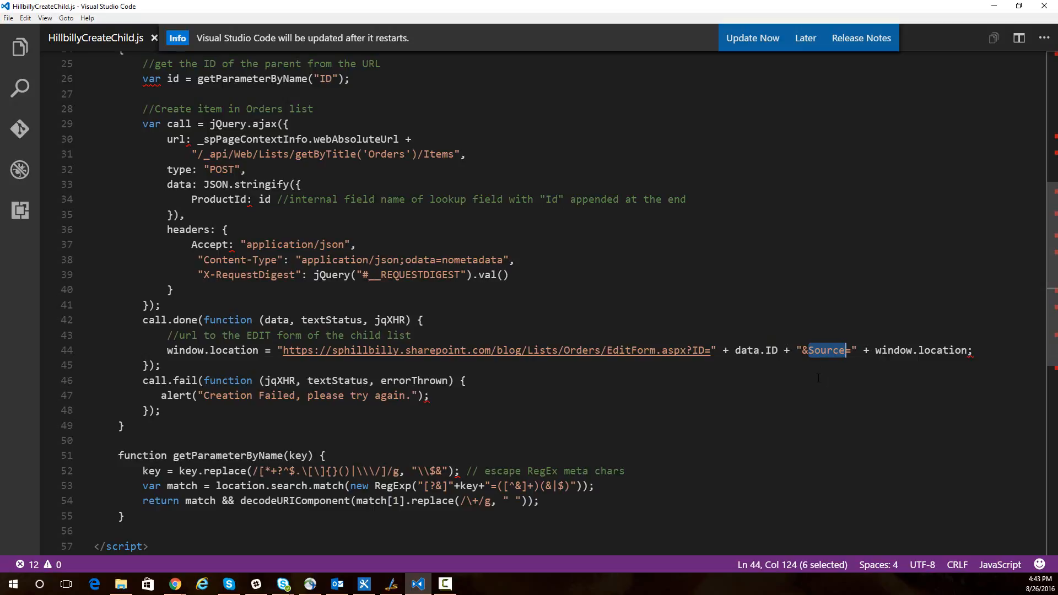
mouse_move(176, 584)
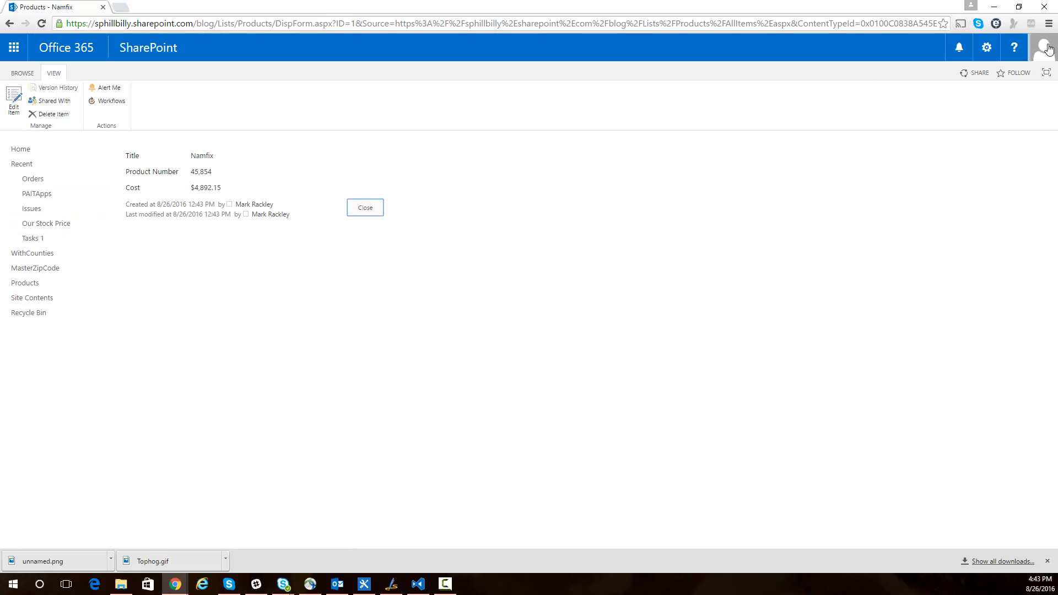
- Edit the Namfix display page and add an Orders list web part from the Apps gallery
click(365, 208)
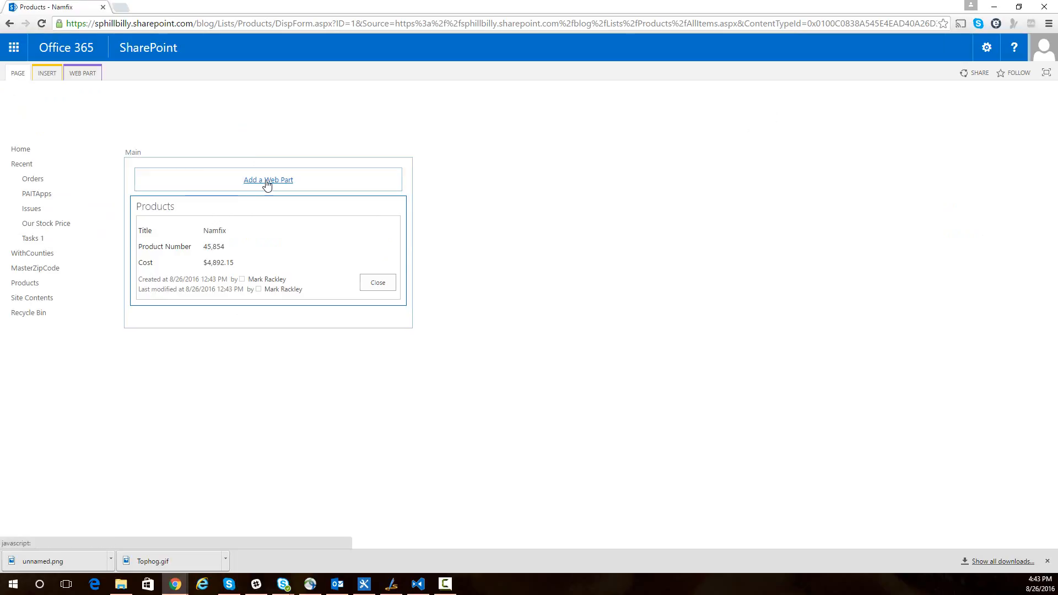
click(268, 180)
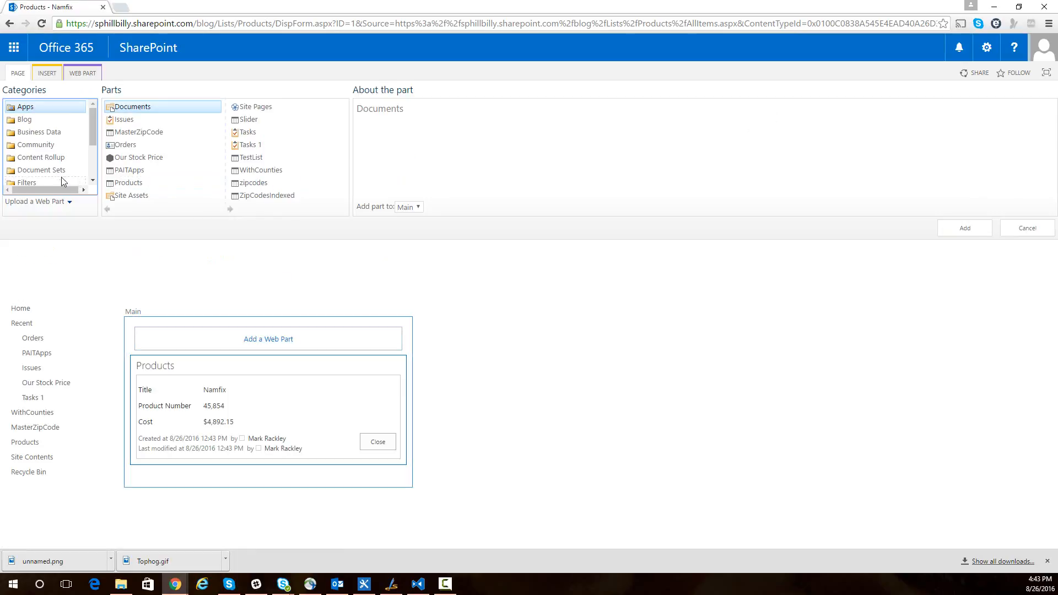
click(125, 145)
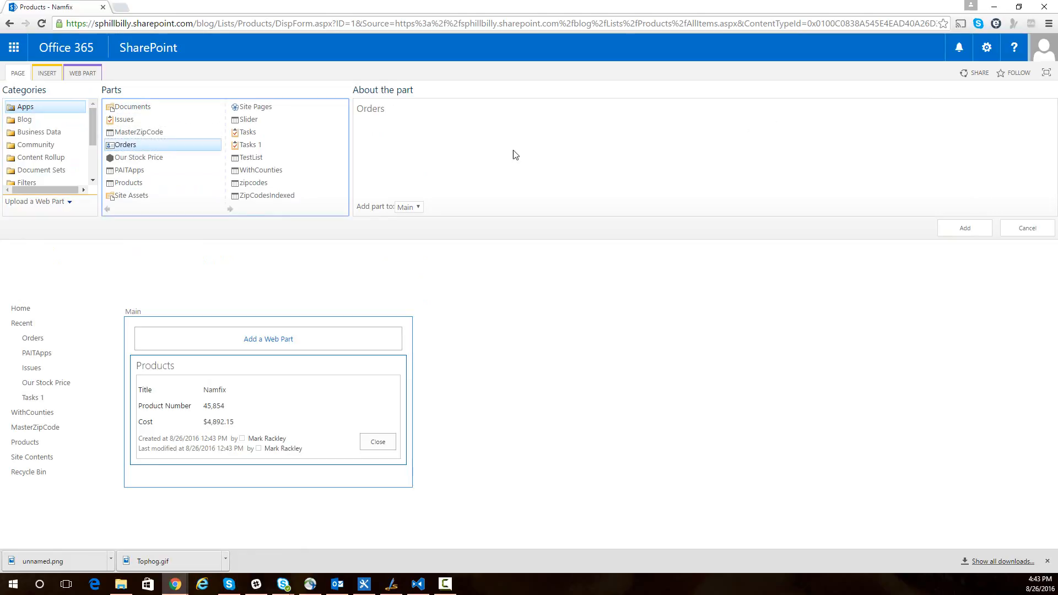
click(1026, 227)
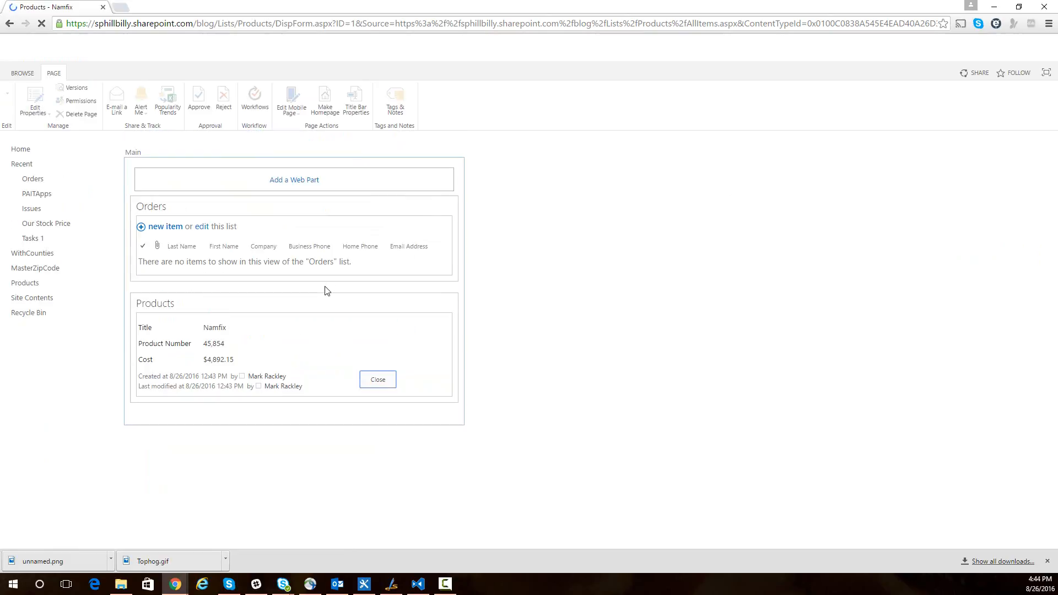
- Connect Orders to get filter values from Products, matching ID to the Product field
click(437, 206)
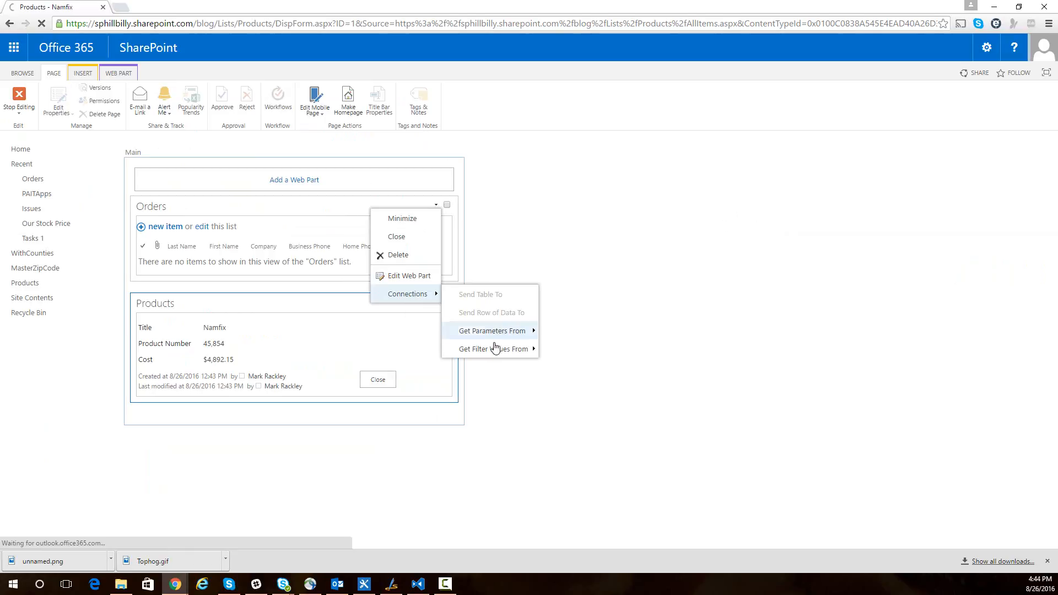
mouse_move(492, 349)
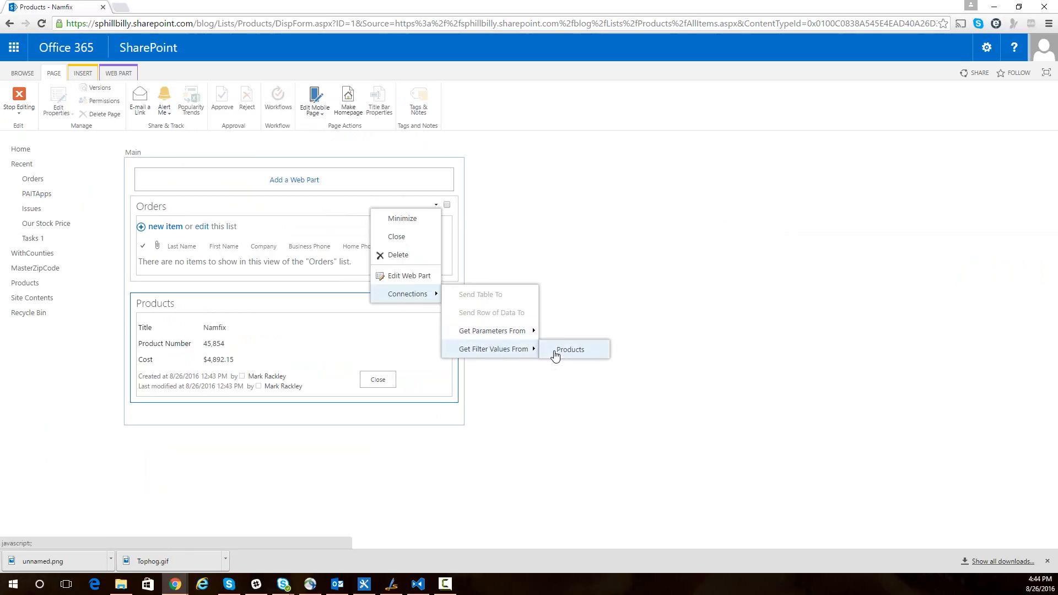
click(569, 349)
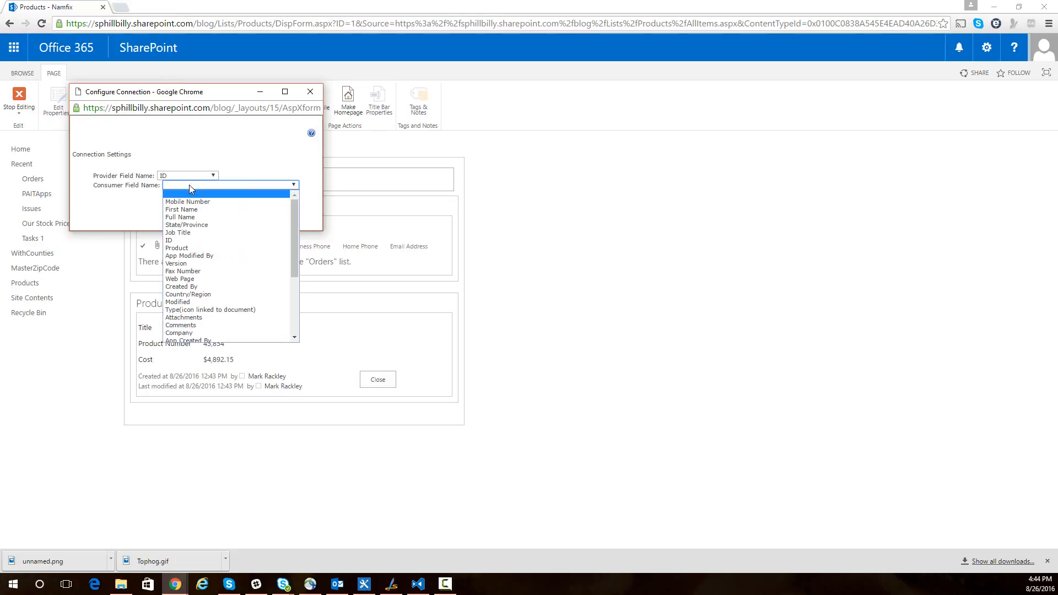
mouse_move(196, 264)
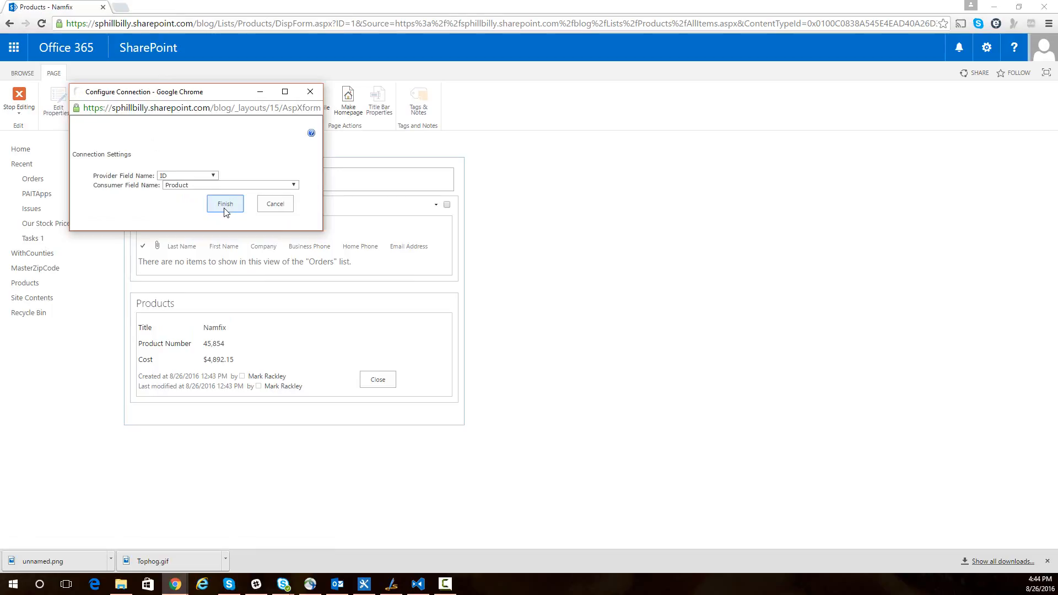
click(225, 203)
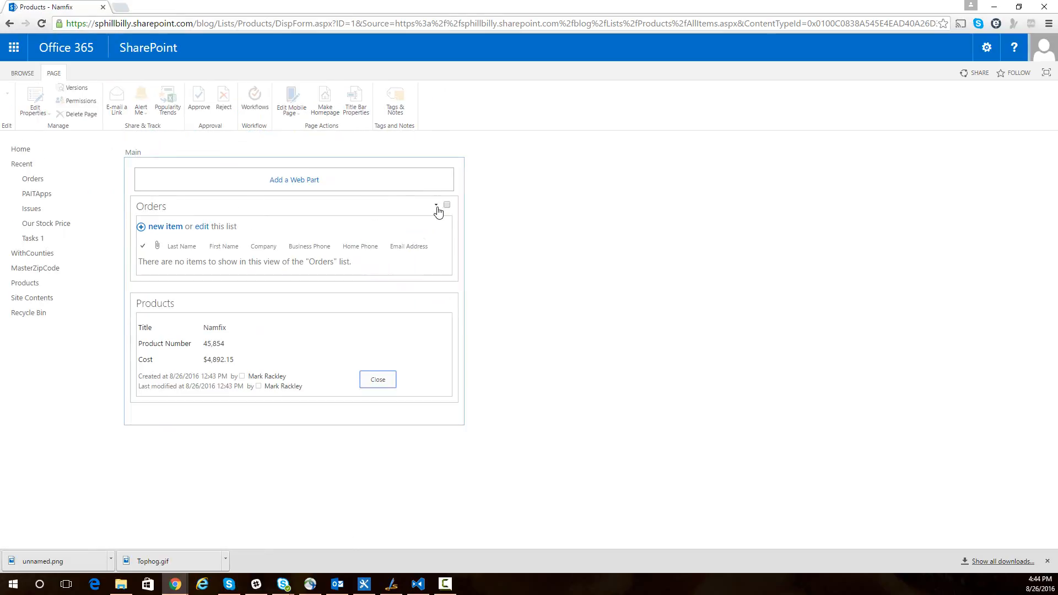
click(34, 102)
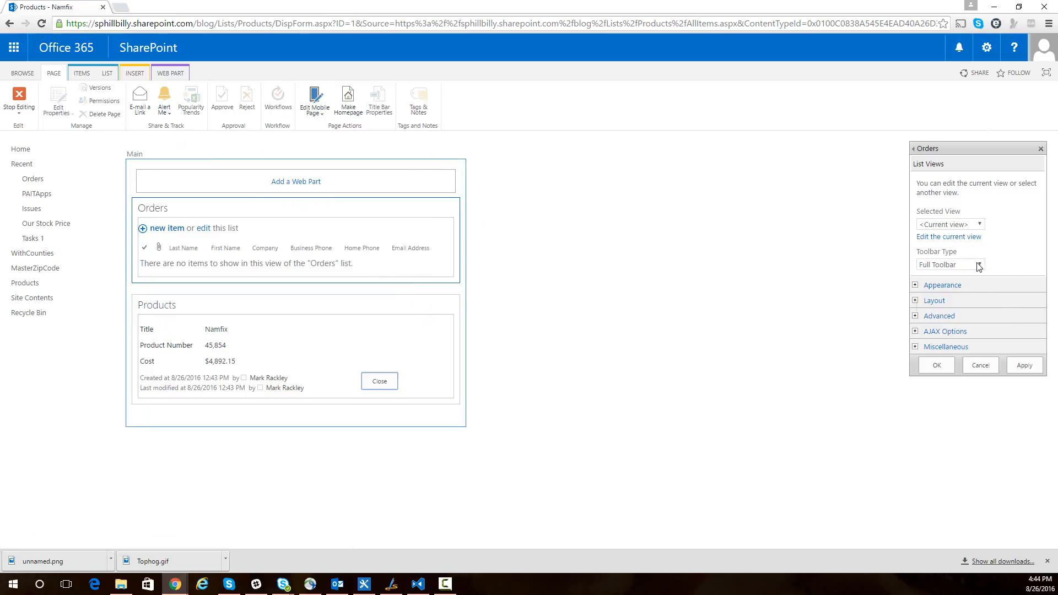
- Set the Orders web part's Toolbar Type to No Toolbar and apply it
click(948, 263)
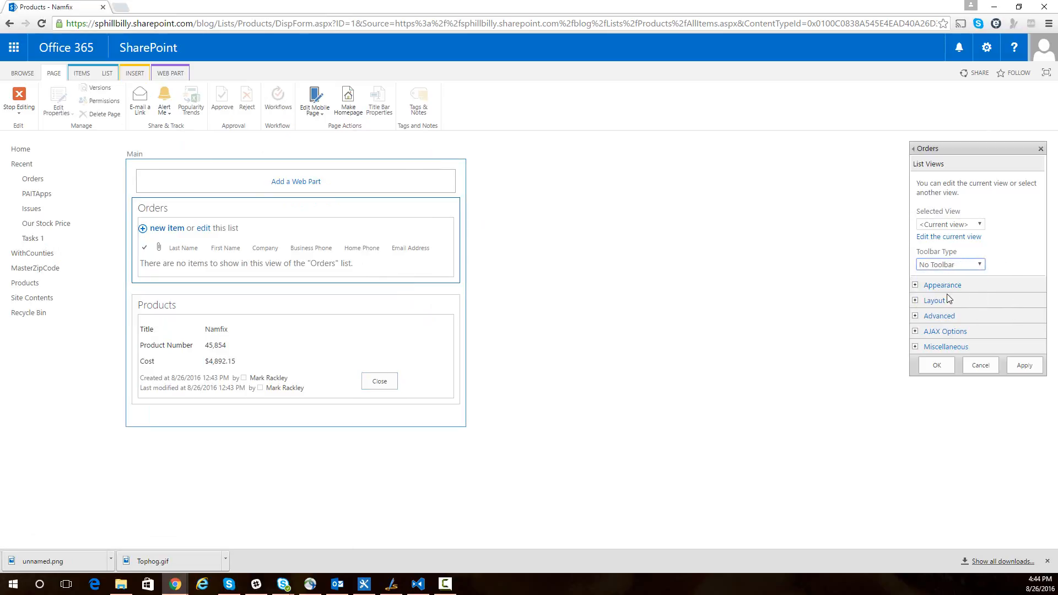
click(1023, 364)
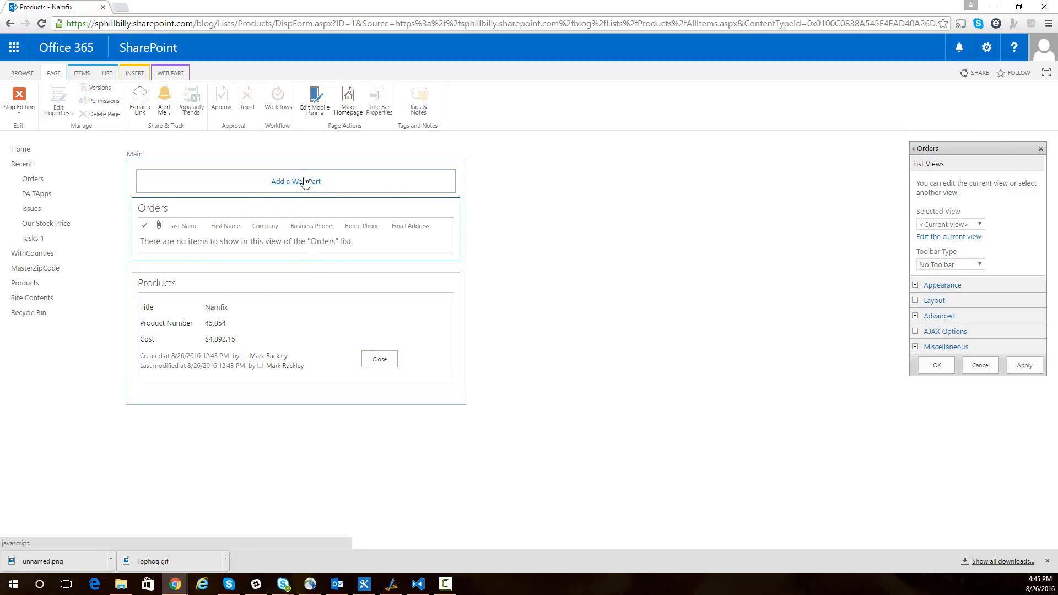
- Begin adding another web part to the Main zone
click(295, 181)
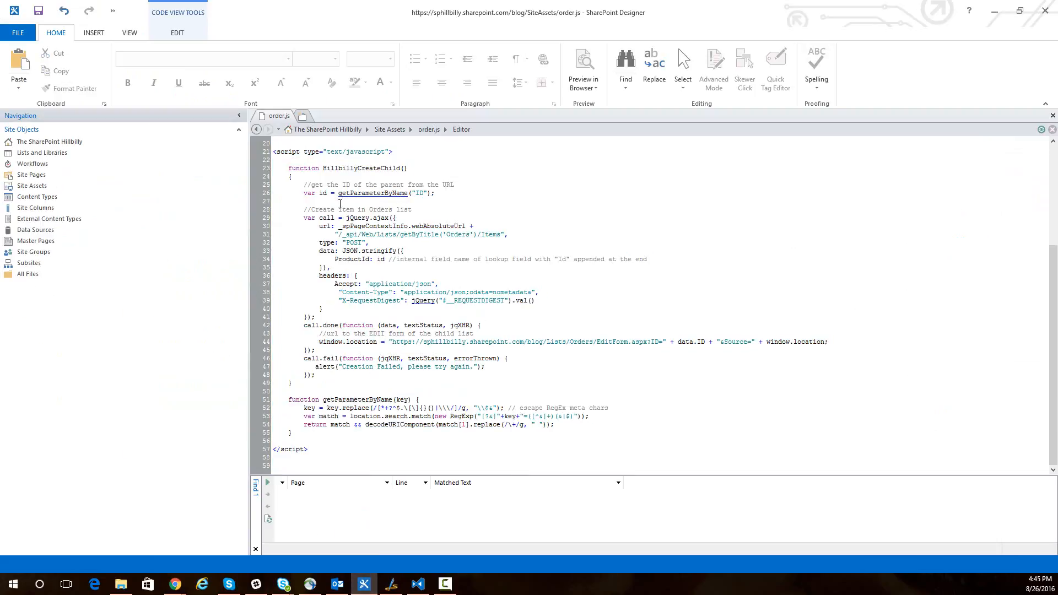
mouse_move(387, 134)
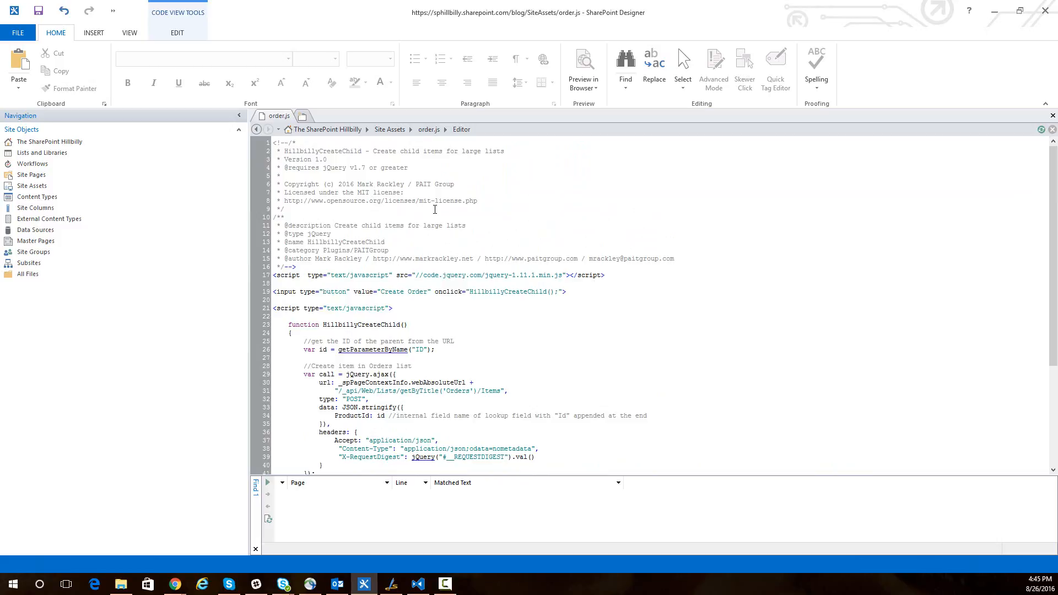
mouse_move(669, 74)
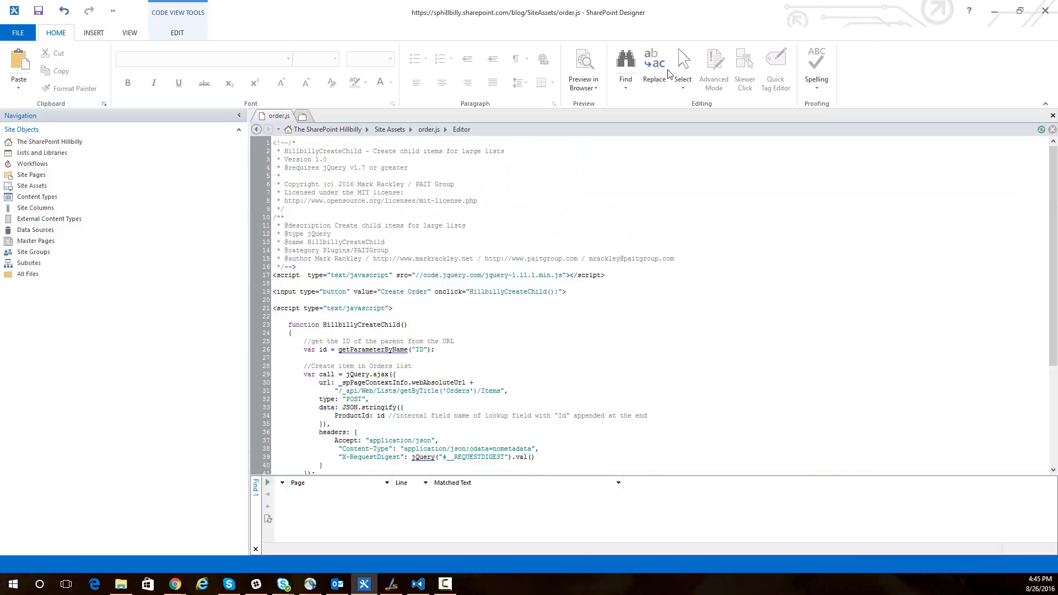
mouse_move(175, 584)
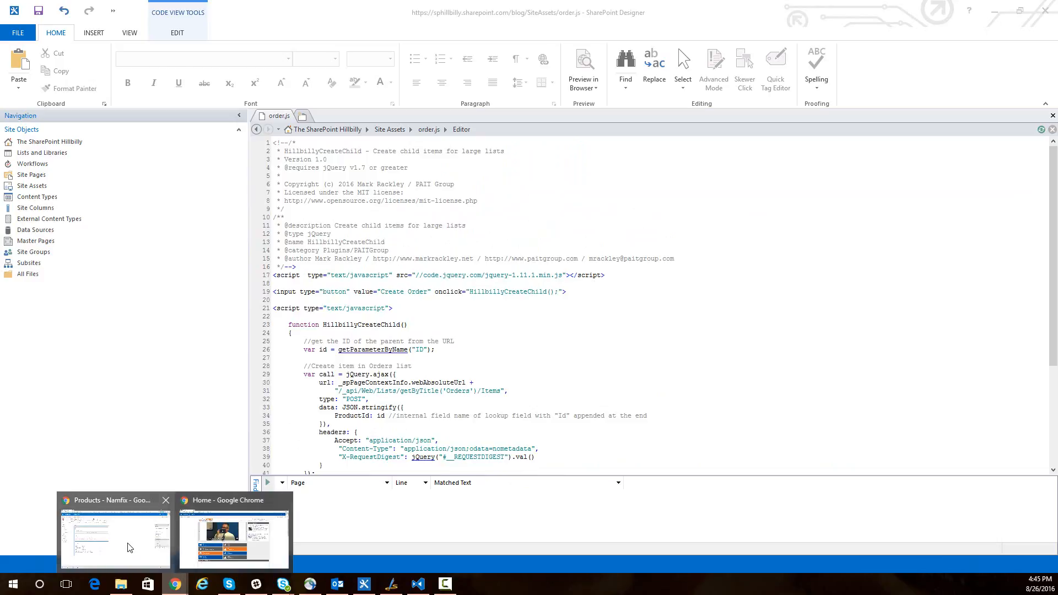
- Set the Content Editor's Content Link to ../../SiteAssets/order.js and apply it
click(111, 537)
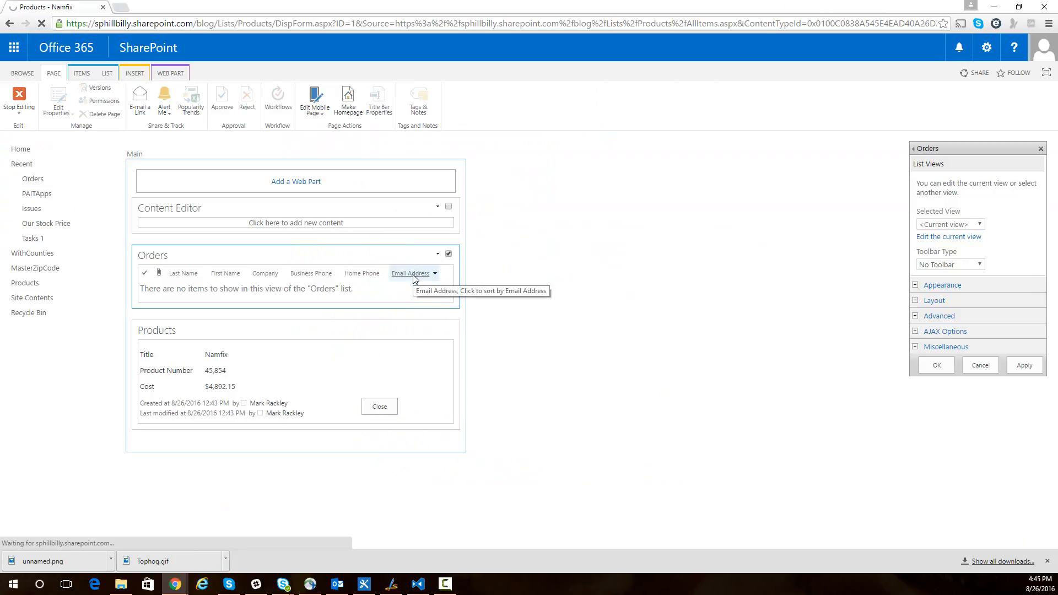
click(169, 208)
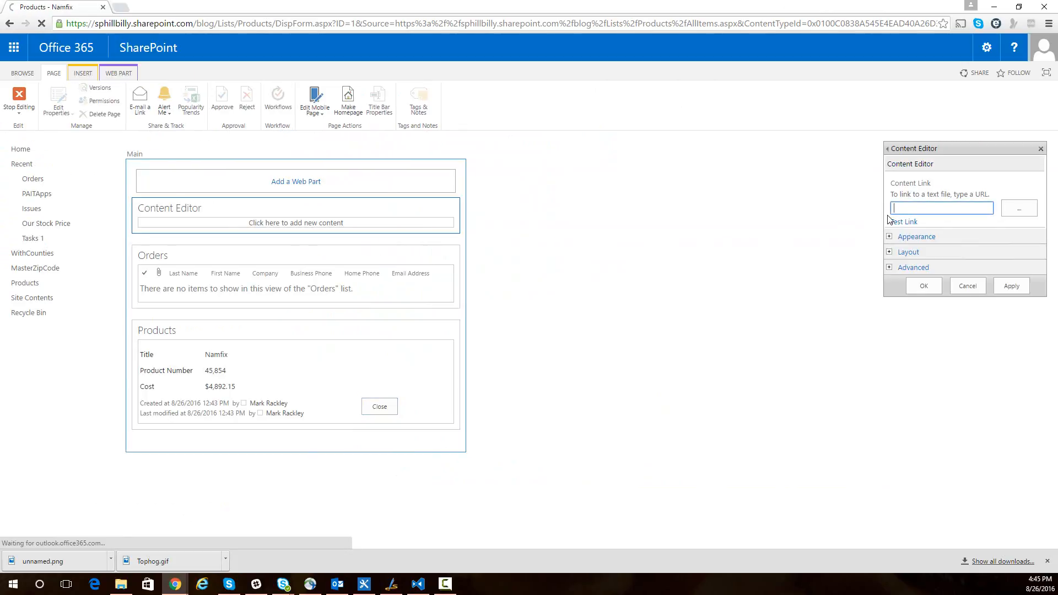
text(../../)
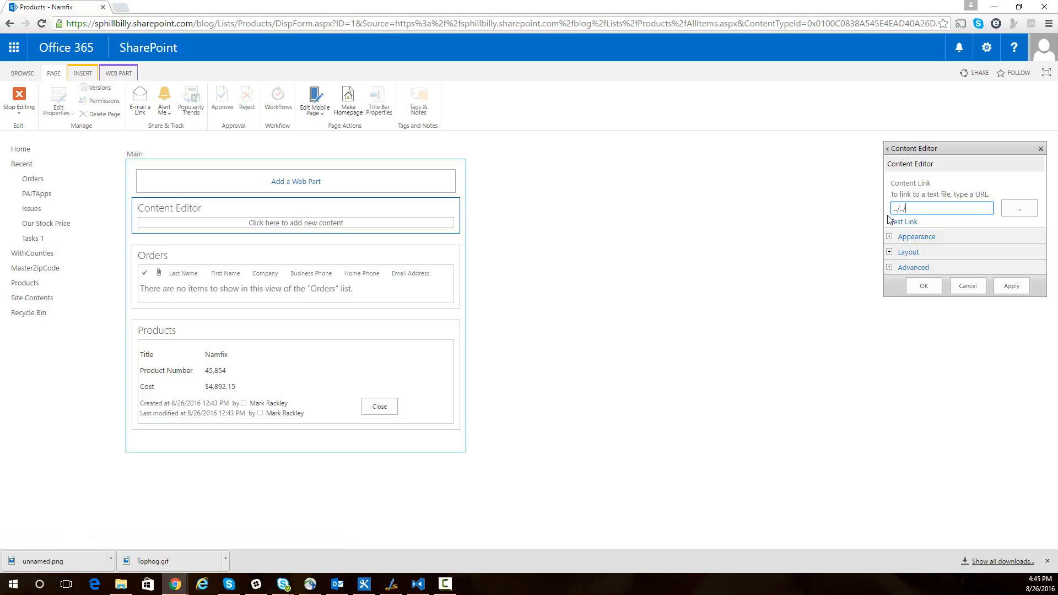
text(SiteAssets)
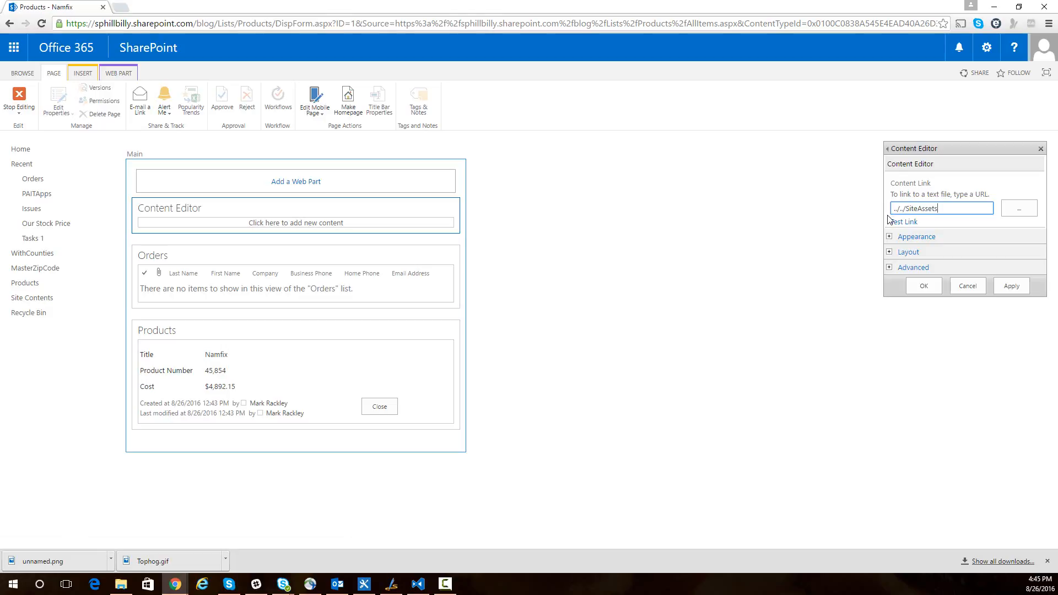
text(/)
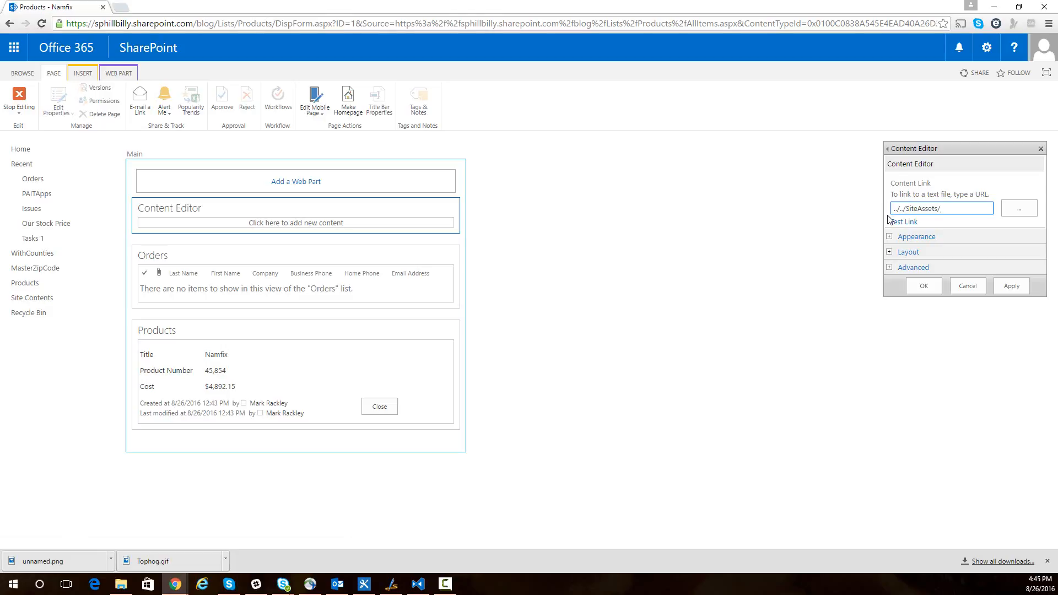
text(order.)
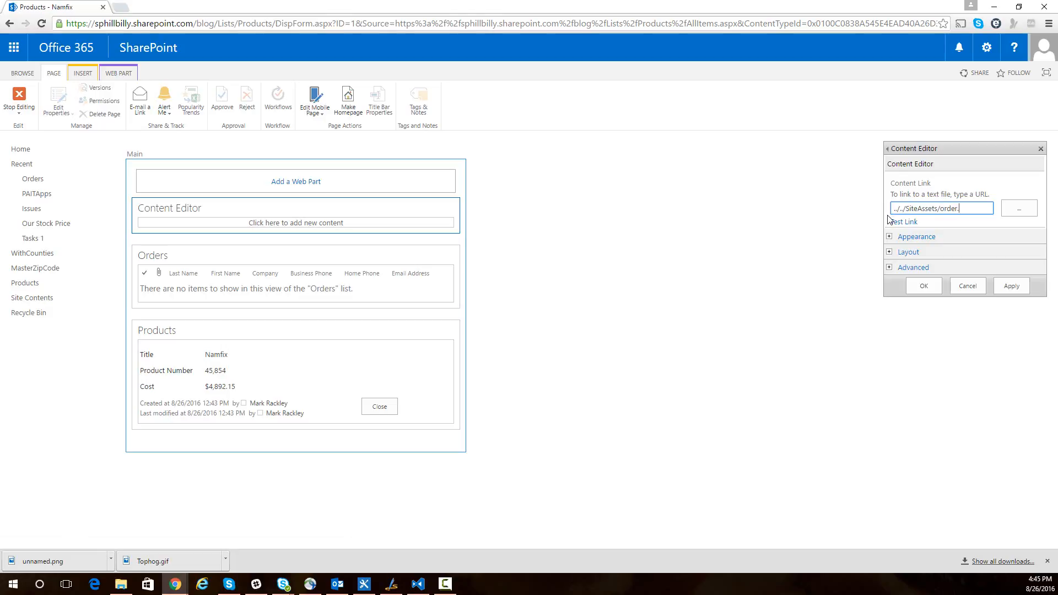
click(1011, 285)
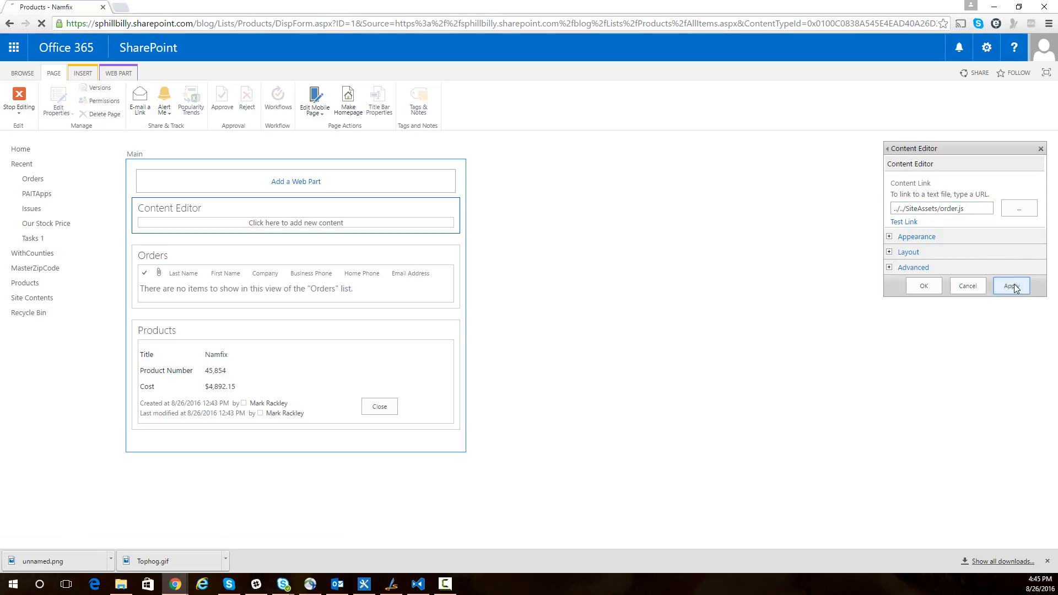
click(1011, 285)
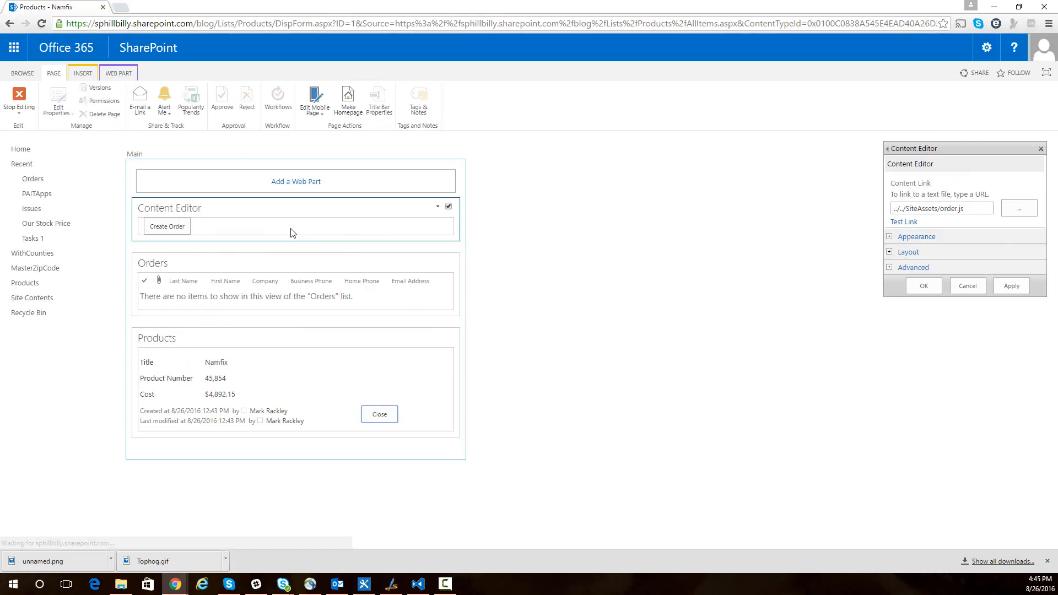
- Stop editing and open the Pannier product's display form with its Create Order button
click(19, 101)
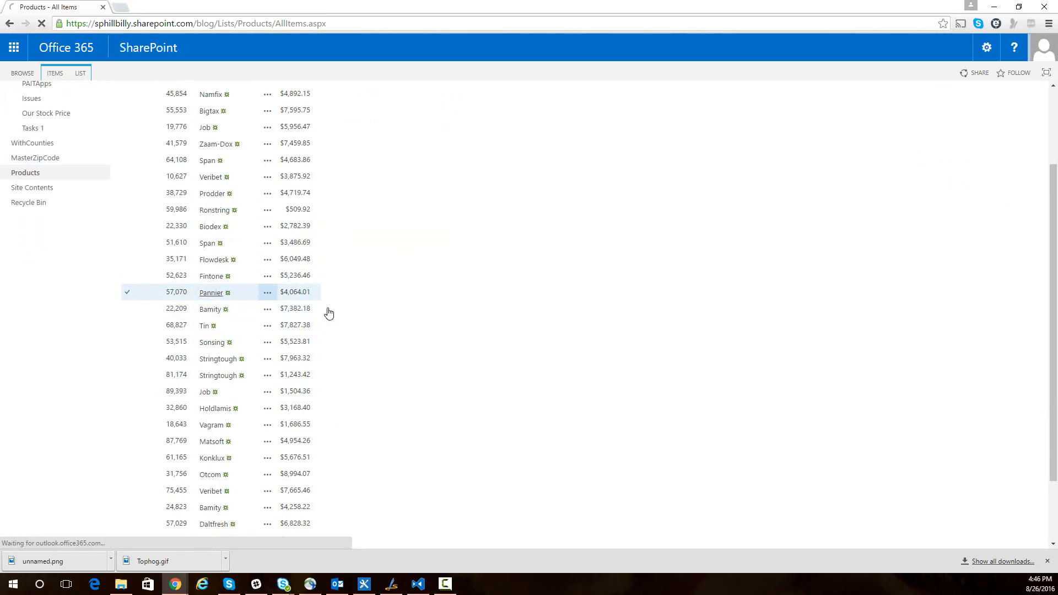
click(211, 292)
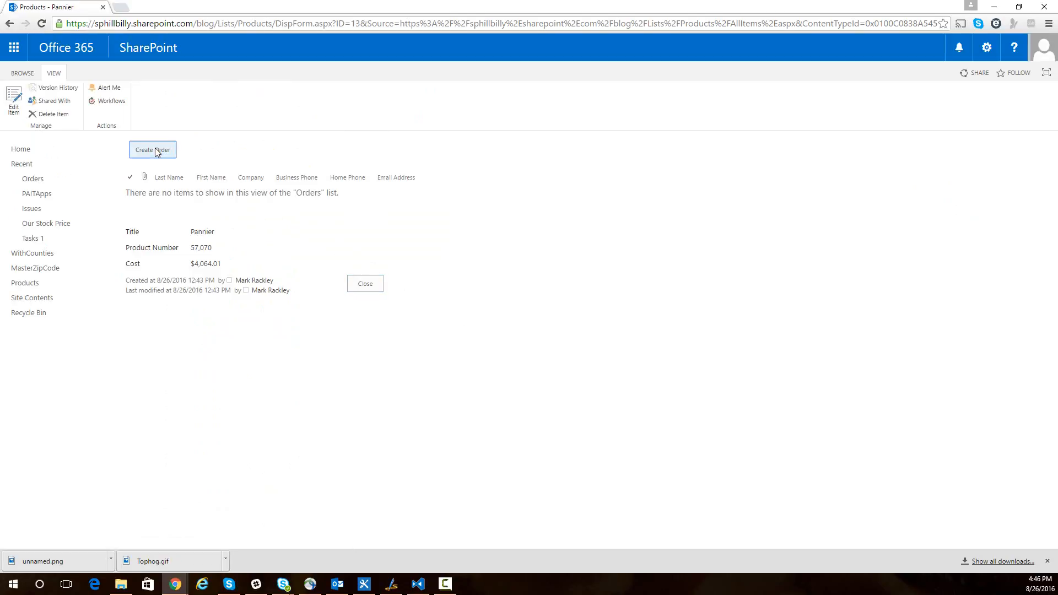
click(152, 148)
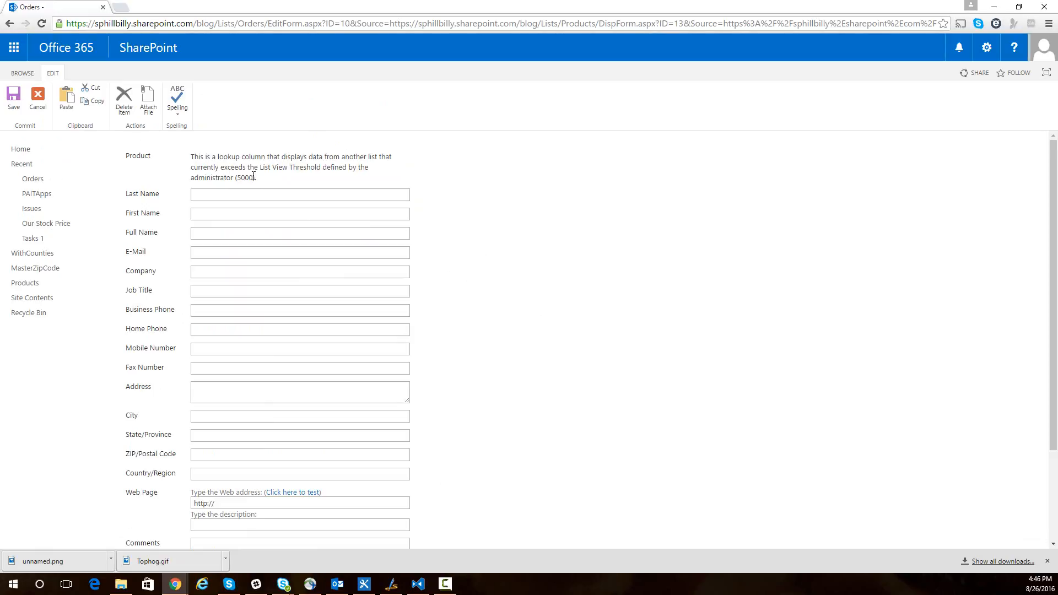
mouse_move(258, 179)
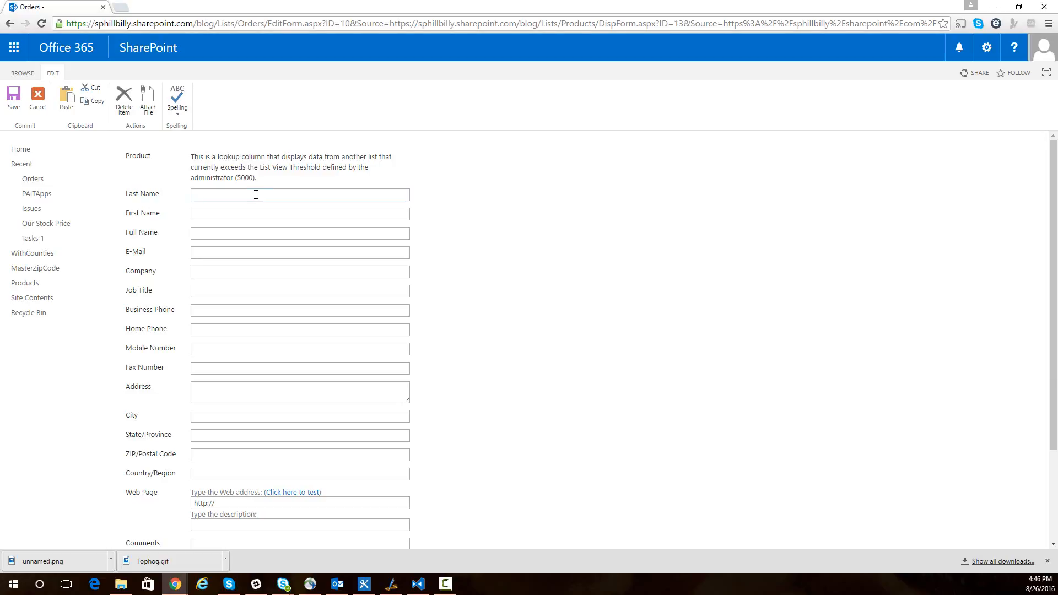
text(Rackley)
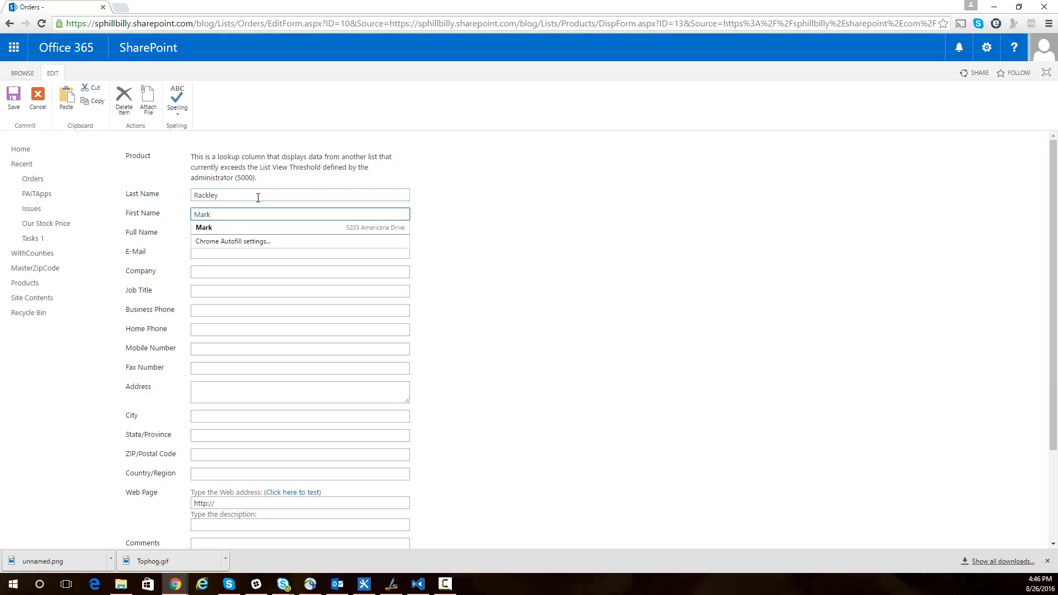
click(299, 252)
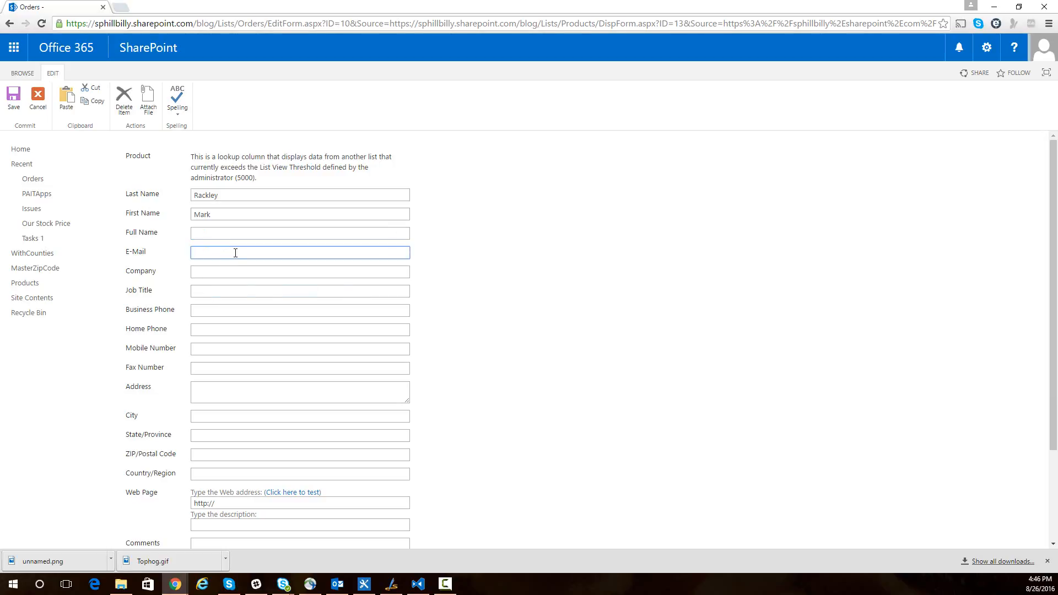
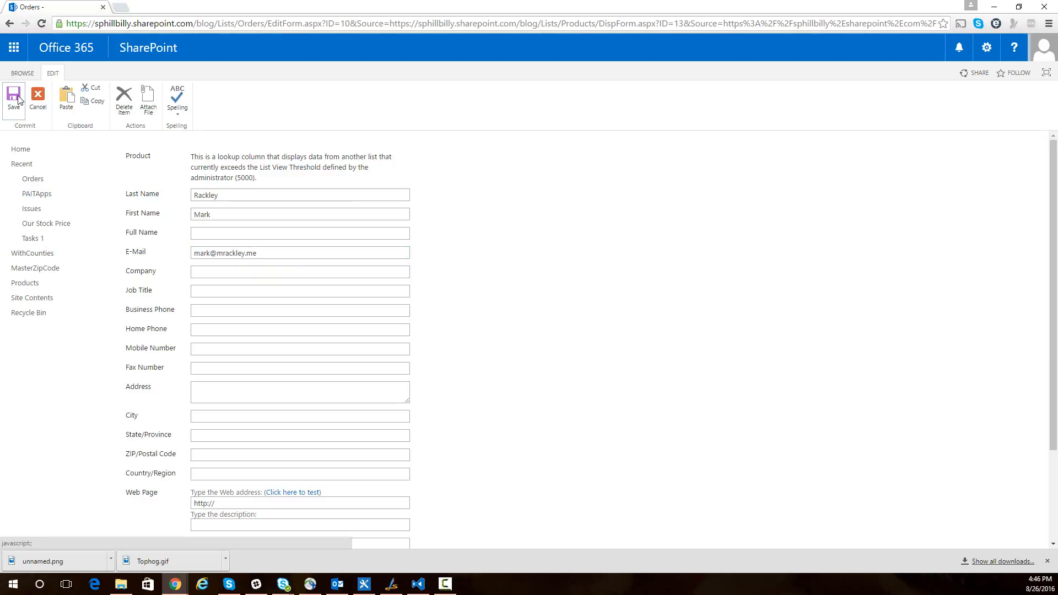
click(13, 98)
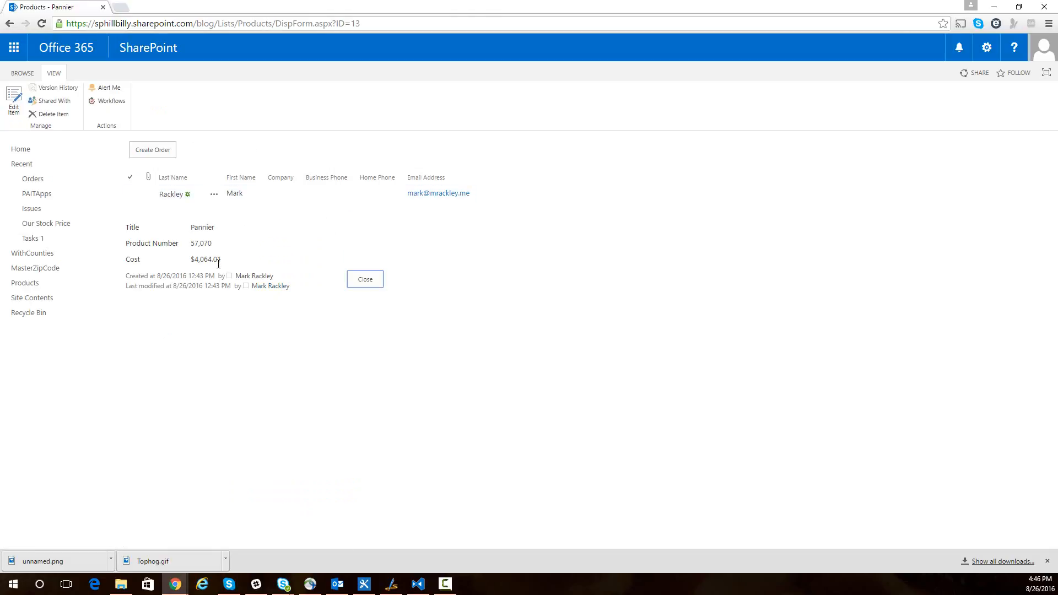
mouse_move(308, 222)
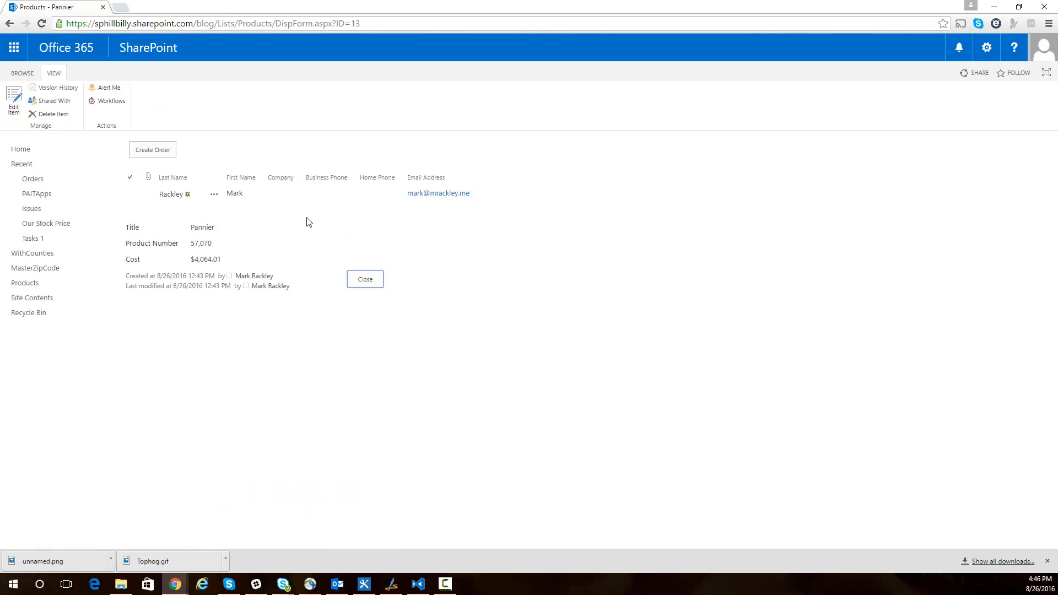
click(32, 179)
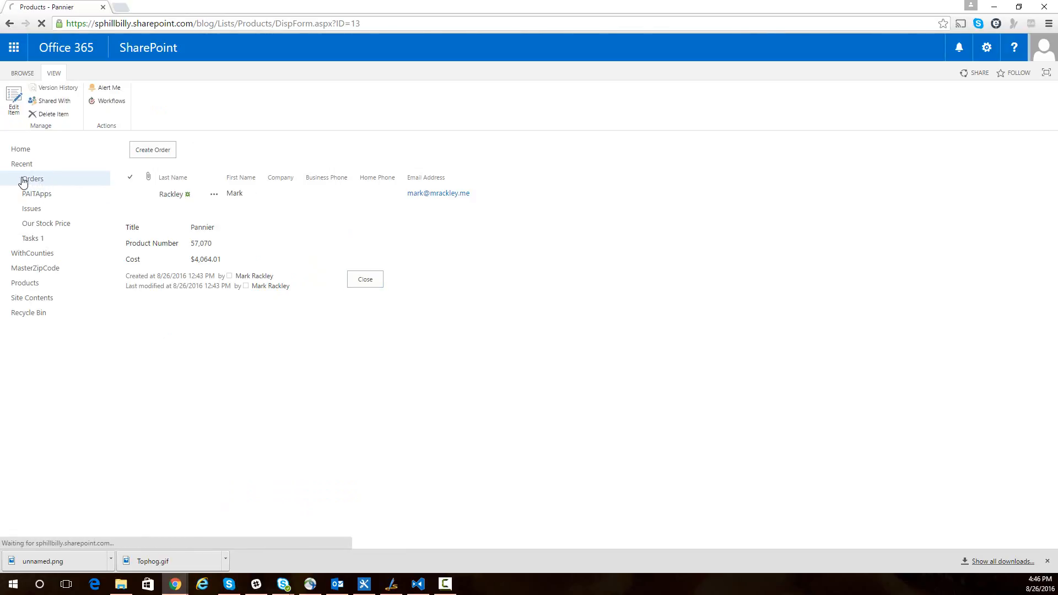
click(32, 179)
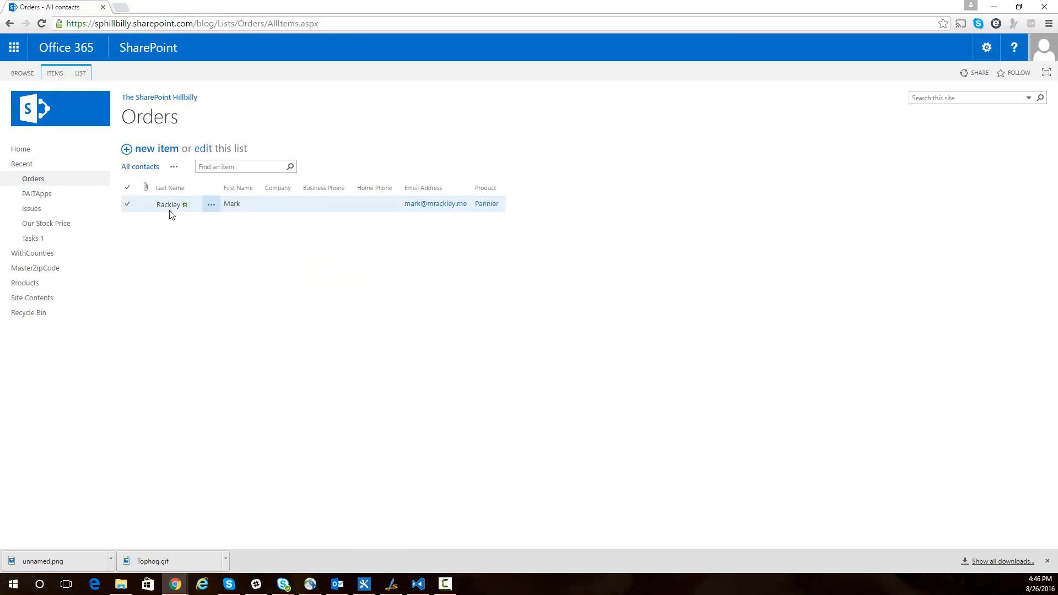
mouse_move(486, 204)
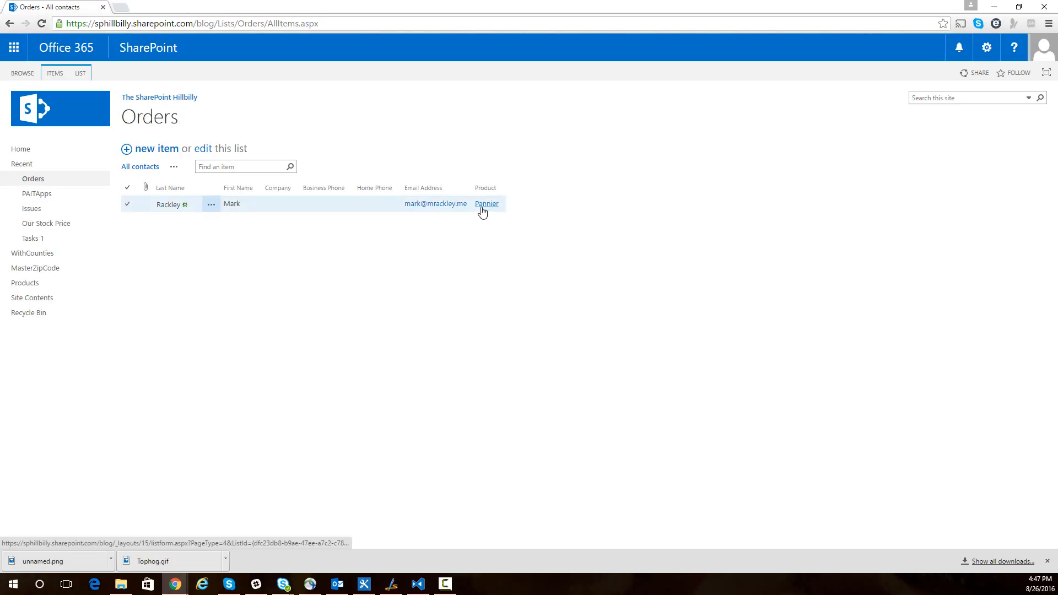
mouse_move(482, 213)
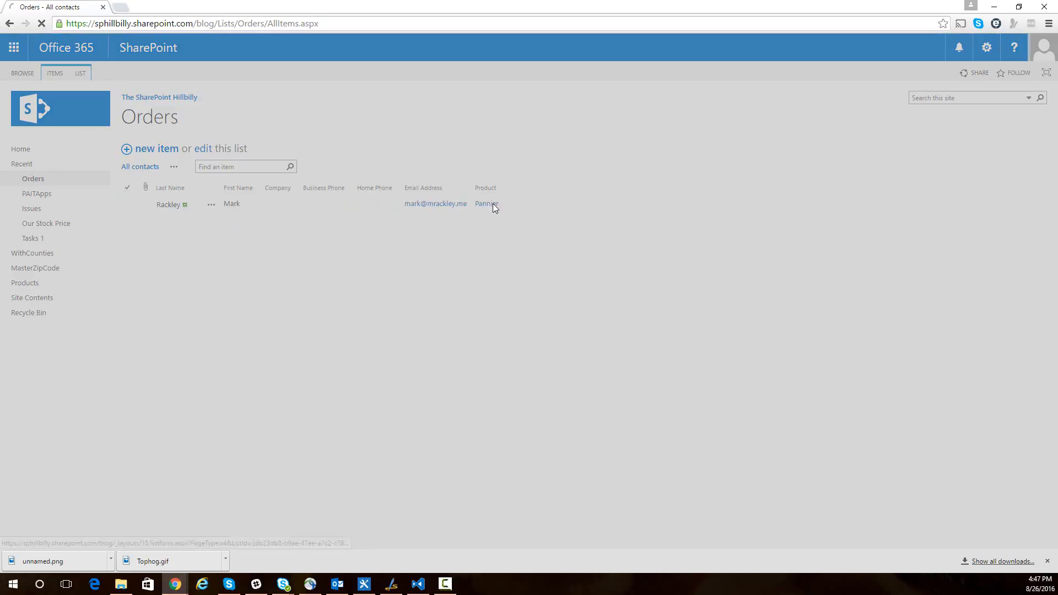
- From the order's Pannier link, enter last name Smith and first name John and save
click(485, 204)
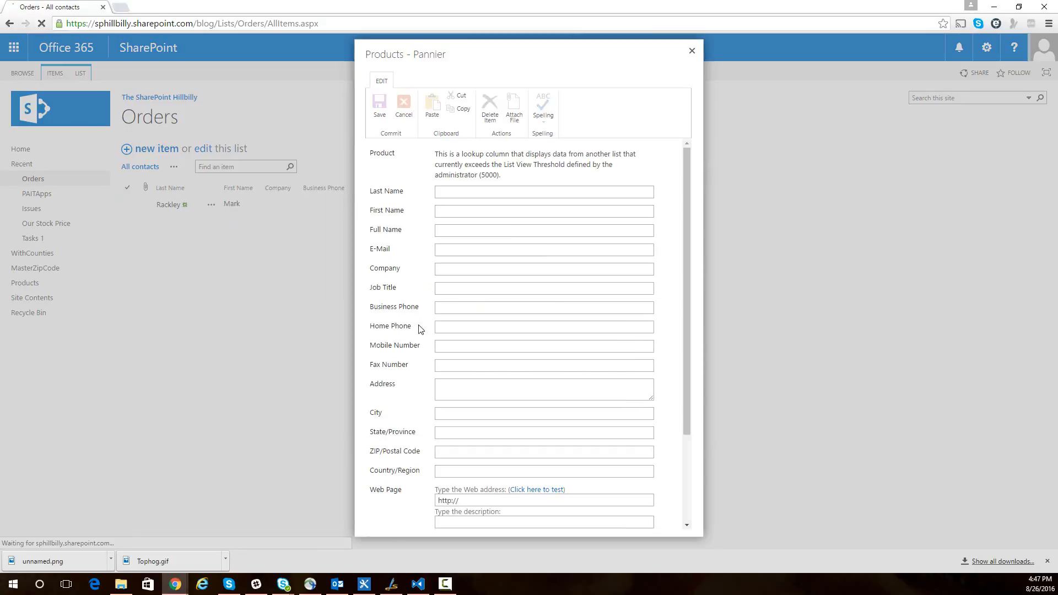
click(543, 191)
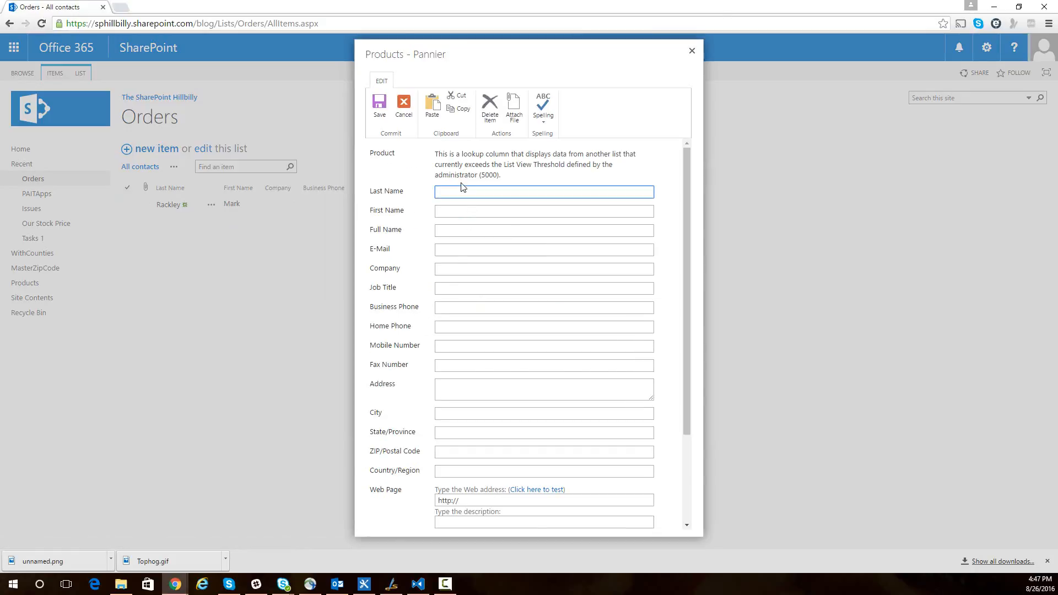
text(Smith)
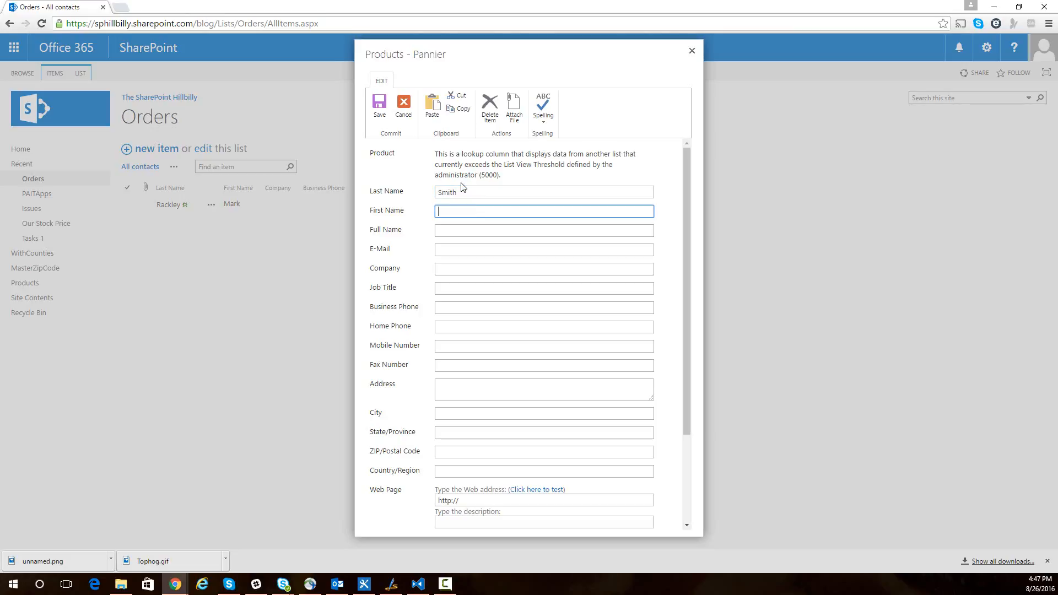
text(John)
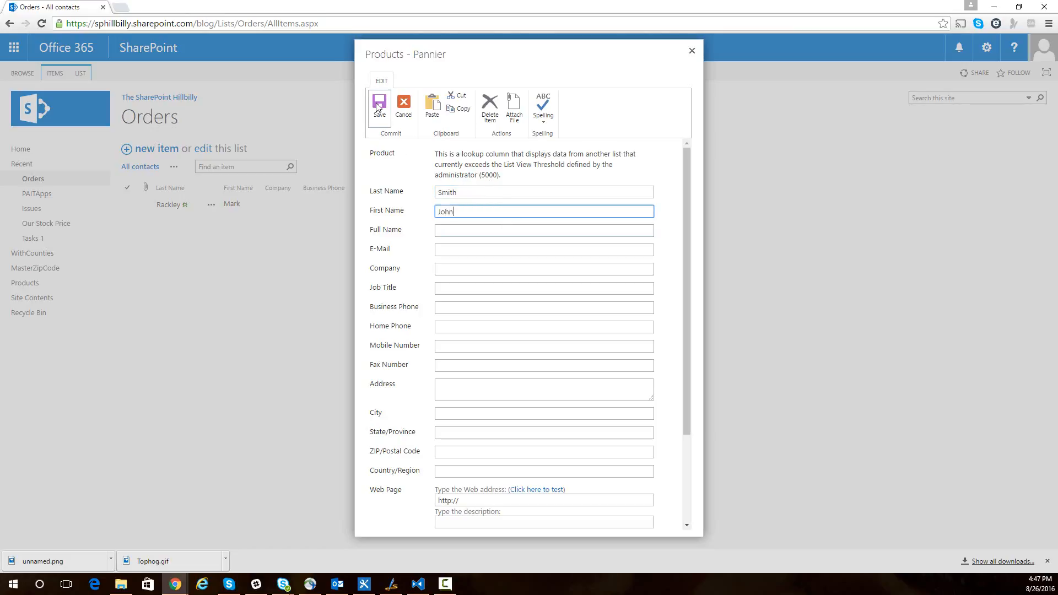
click(379, 108)
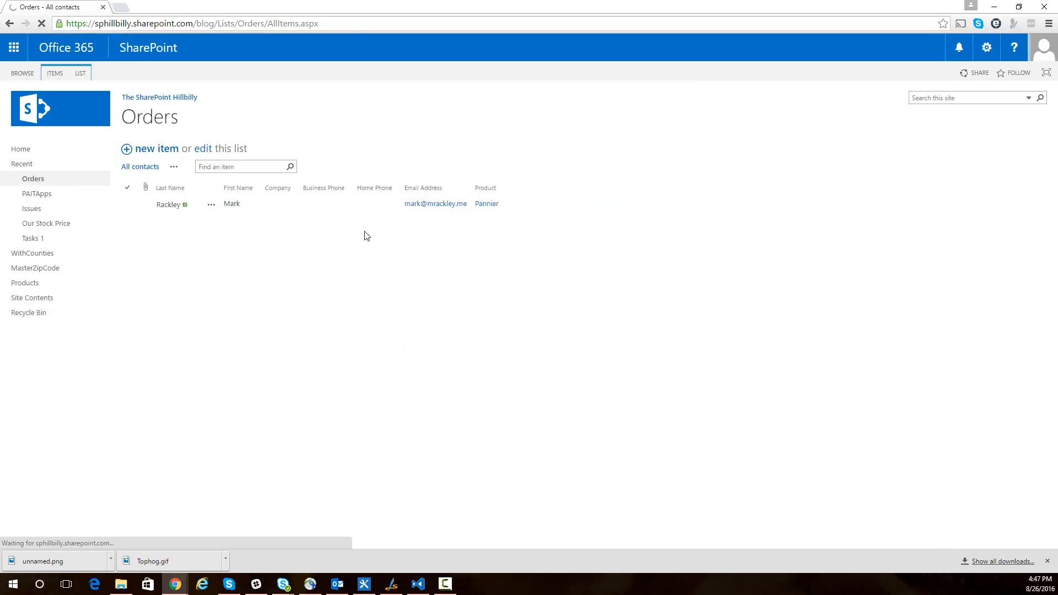